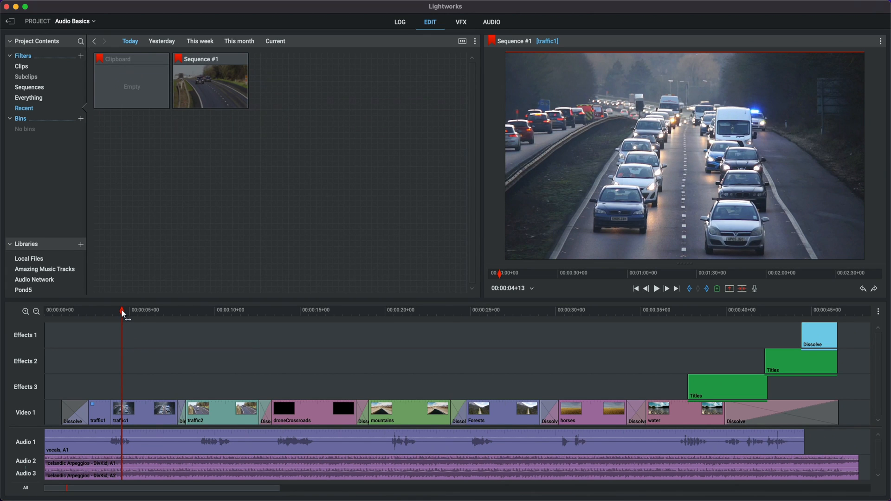
mouse_move(136, 336)
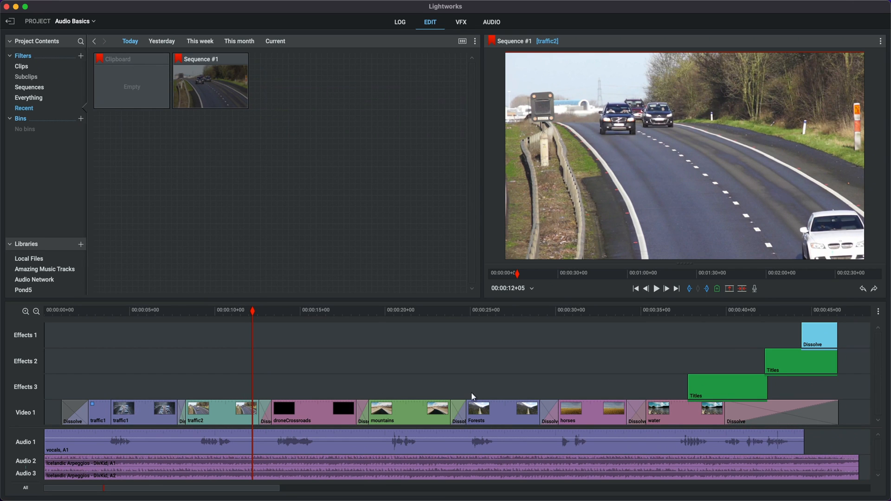
mouse_move(734, 385)
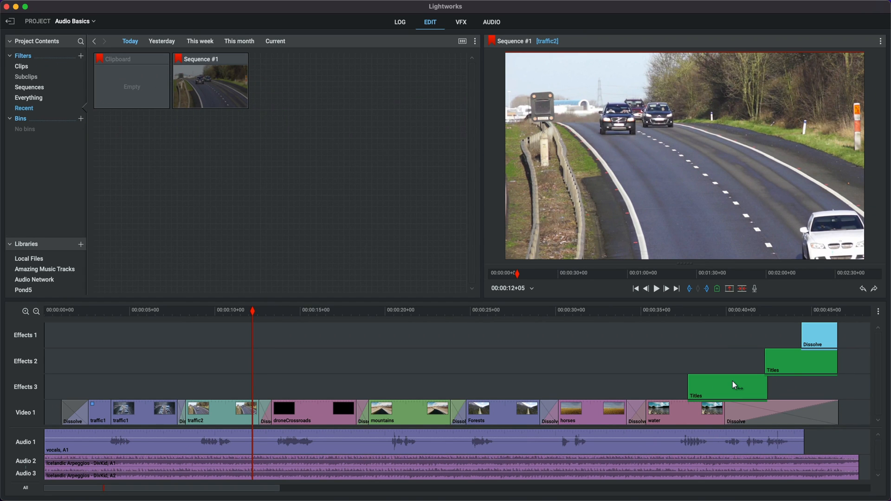
mouse_move(586, 54)
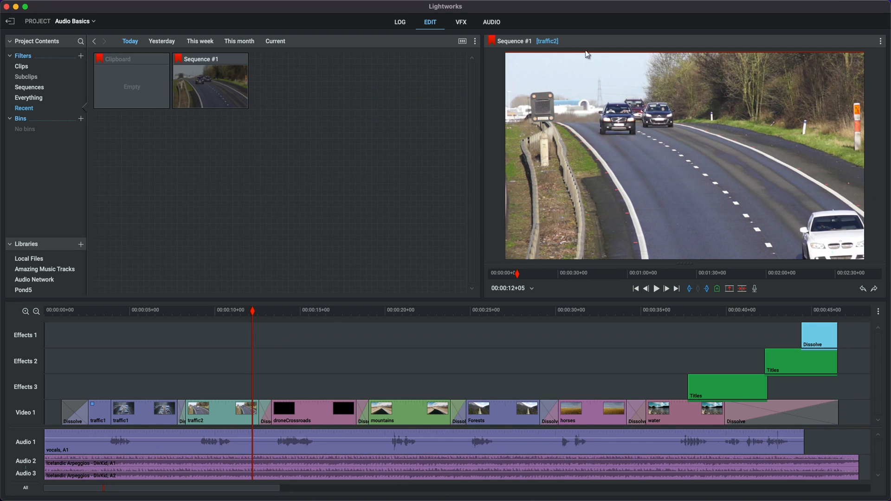
- Switch Lightworks to the AUDIO page with its mixer and enlarged vocal and music tracks
left_click(491, 23)
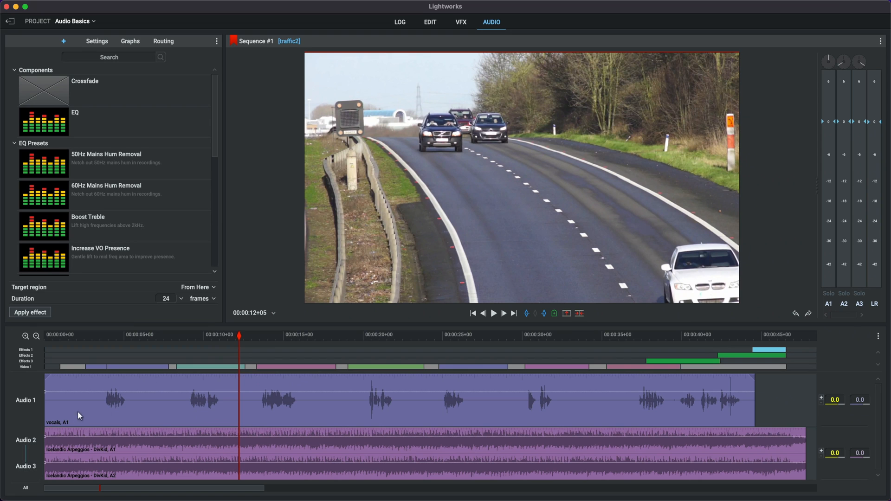
mouse_move(113, 397)
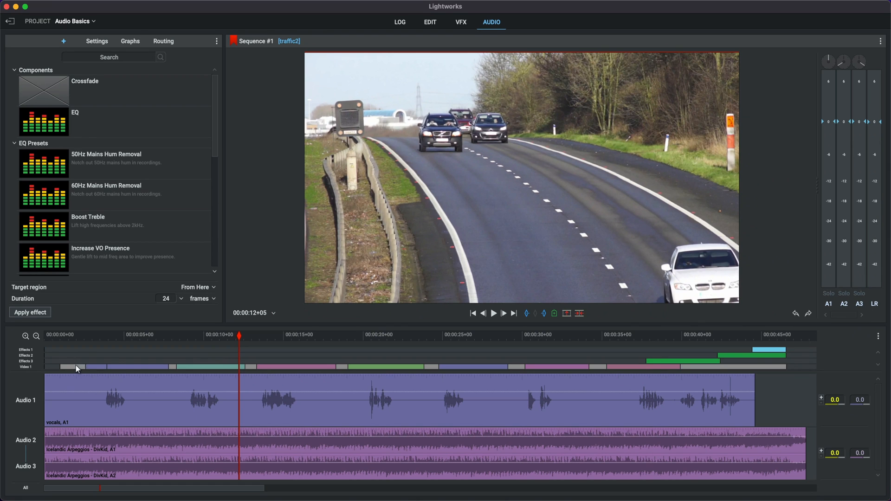
mouse_move(131, 445)
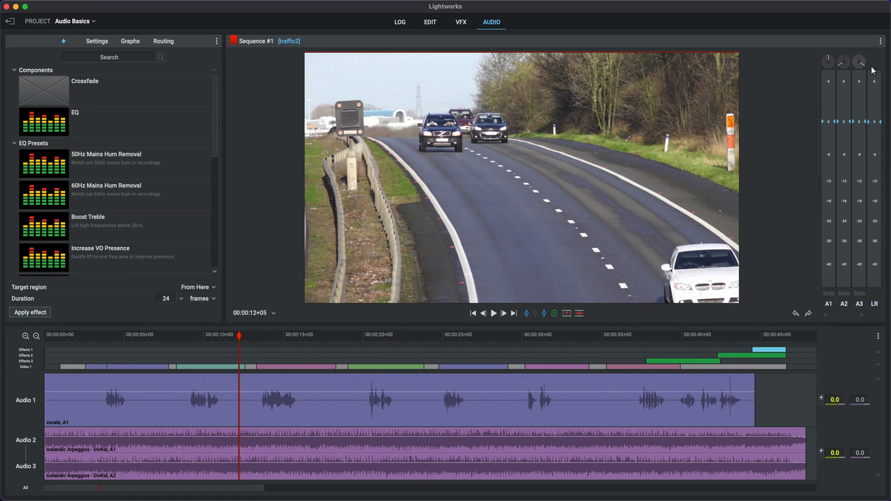
mouse_move(845, 56)
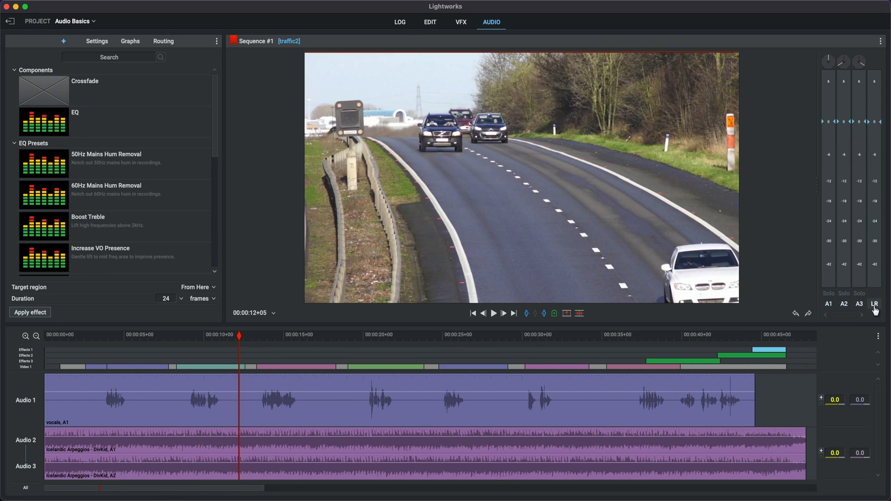
mouse_move(875, 309)
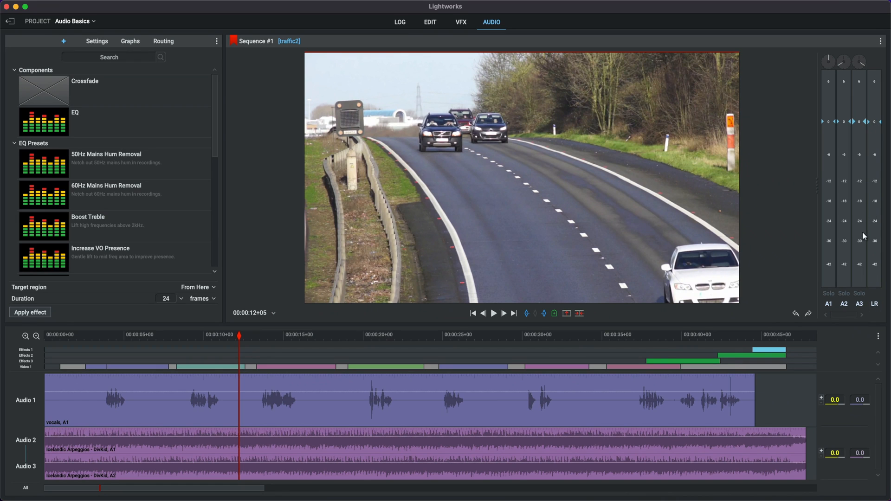
mouse_move(869, 293)
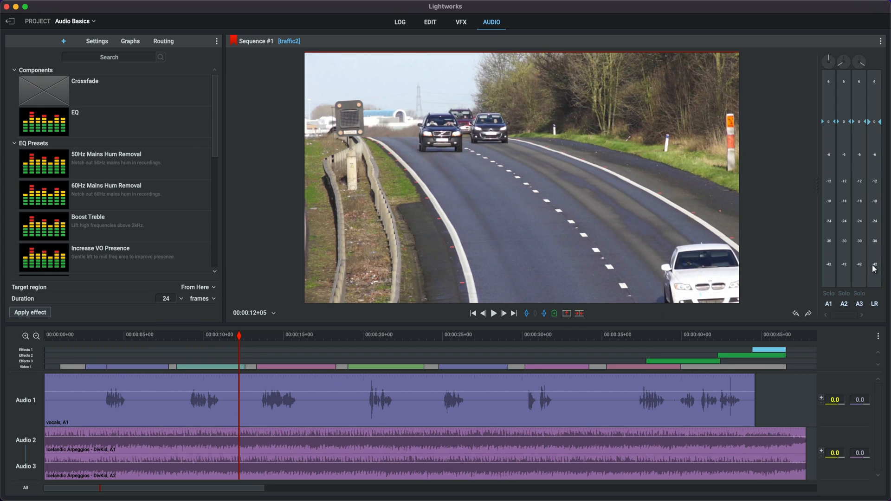
mouse_move(875, 272)
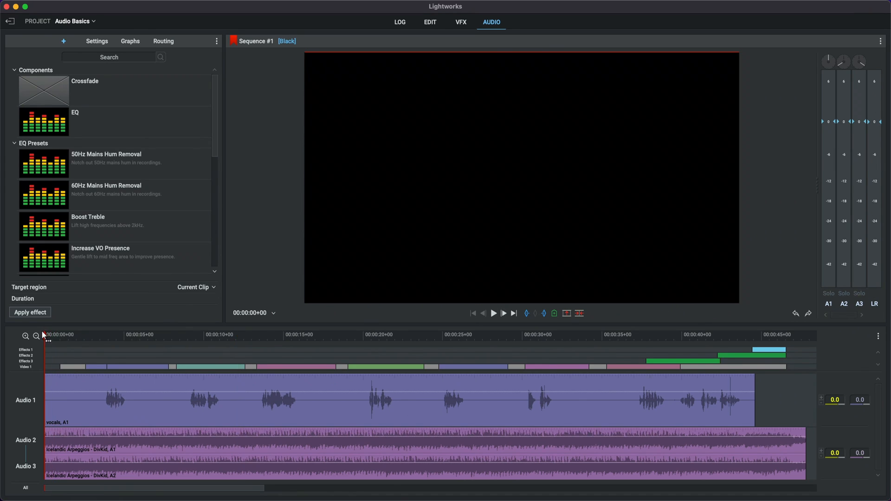
left_click(502, 314)
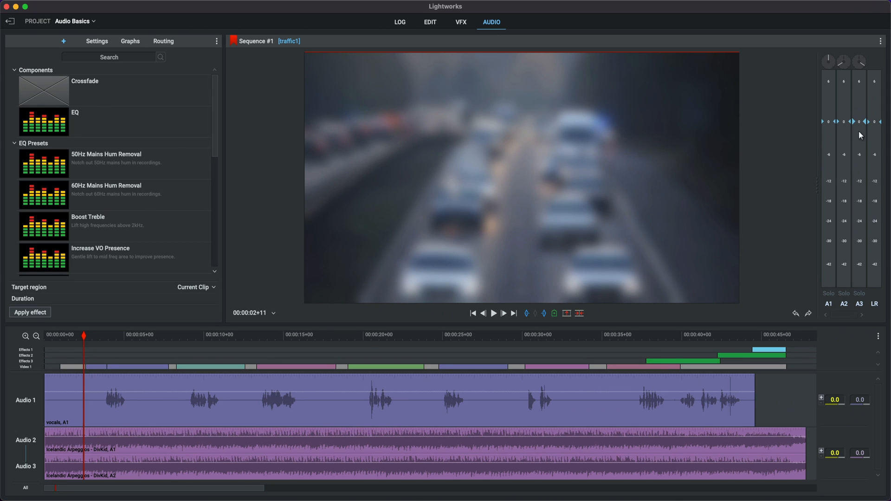
mouse_move(119, 352)
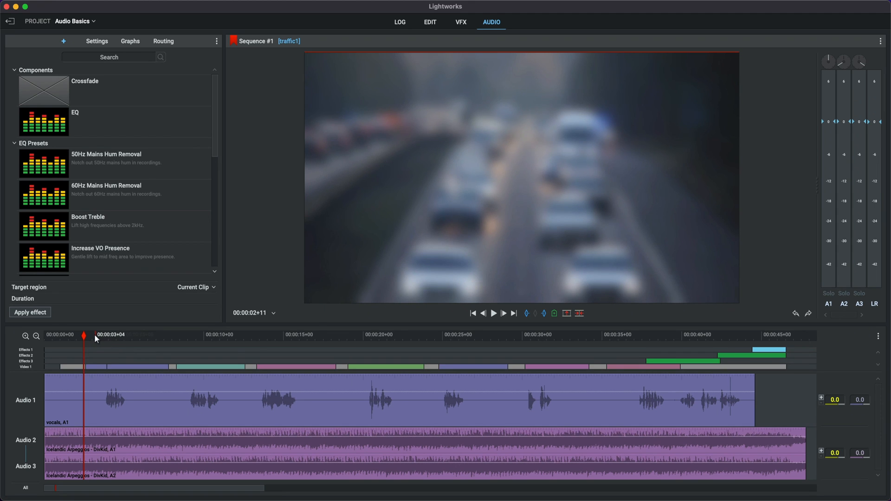
left_click_drag(84, 335, 95, 334)
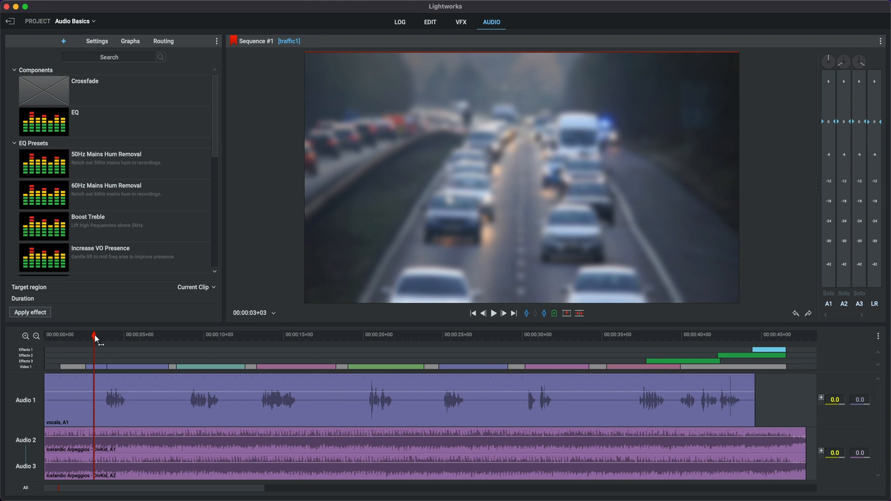
left_click(493, 314)
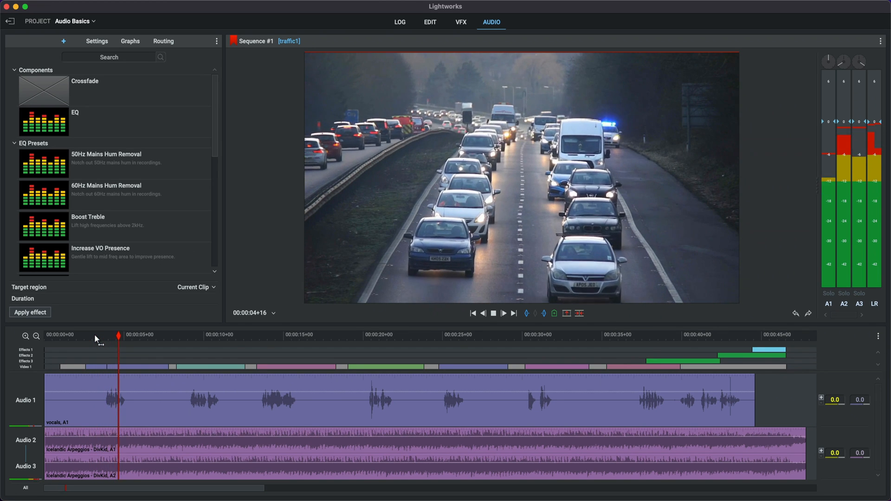
left_click(502, 313)
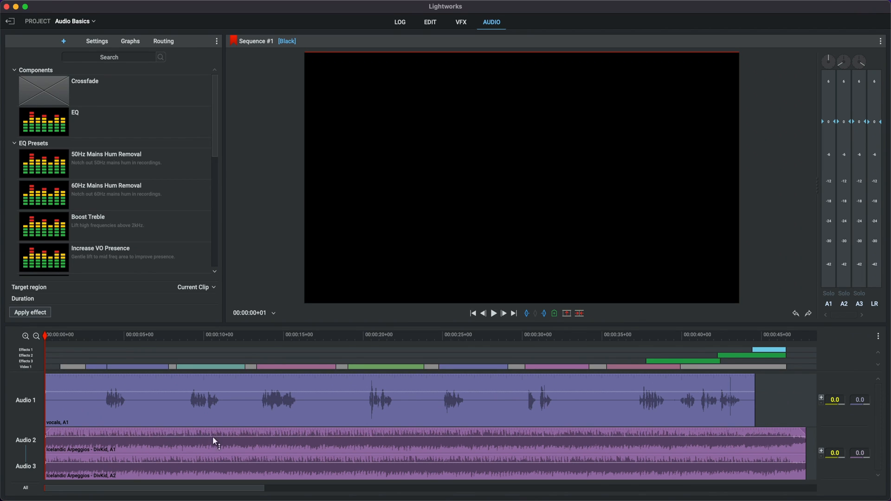
mouse_move(207, 423)
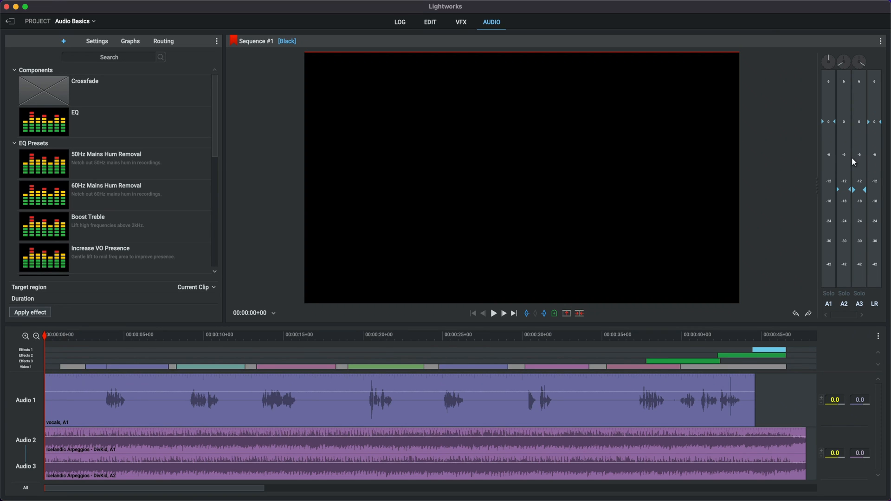
- Play and stop the sequence to check music channels A2 and A3 at about -13 dB
left_click(493, 313)
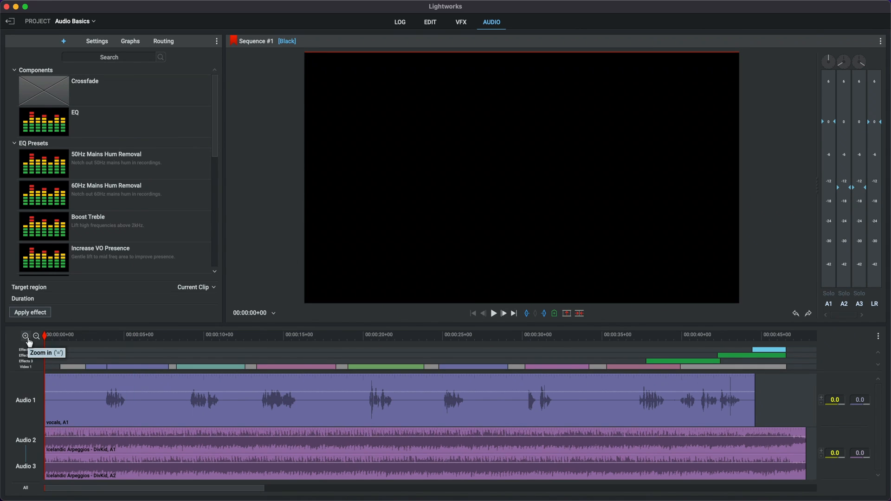
mouse_move(858, 196)
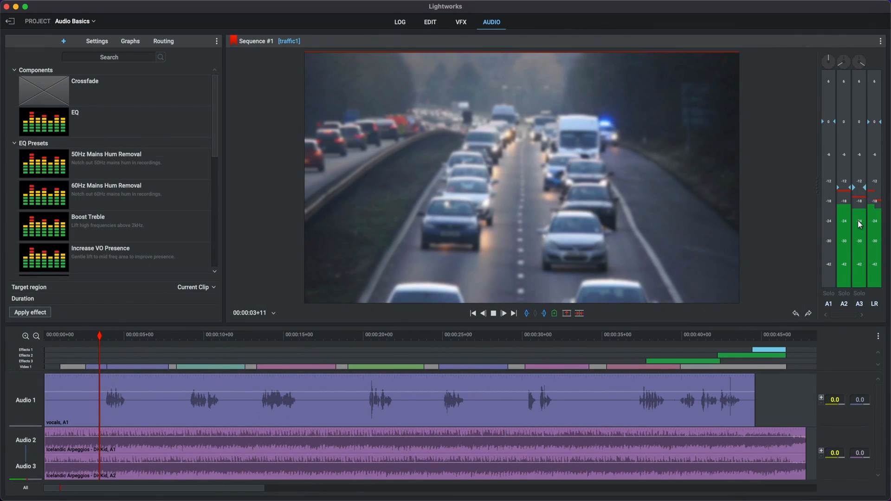
left_click(502, 313)
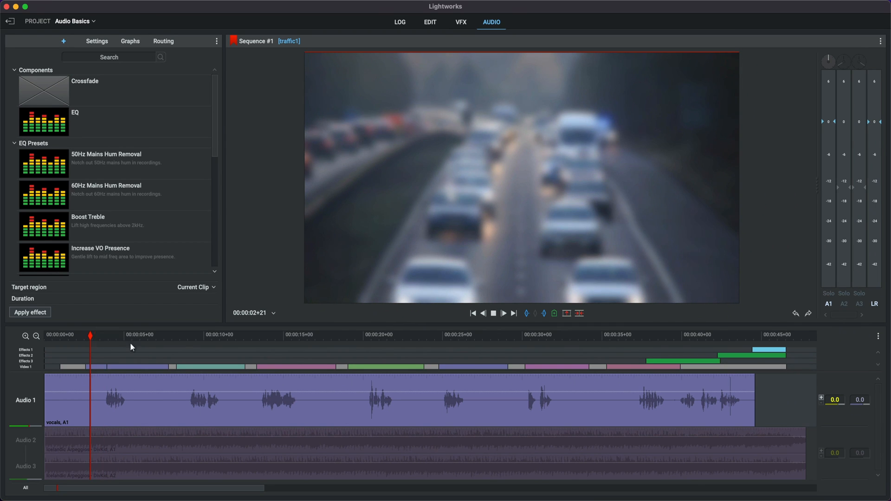
- Play the sequence with the music tracks muted so only vocals are heard
left_click(502, 313)
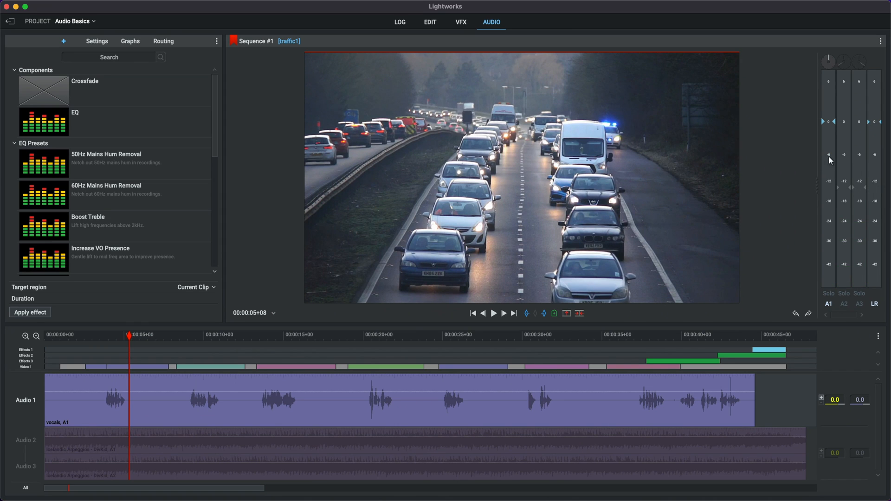
mouse_move(835, 141)
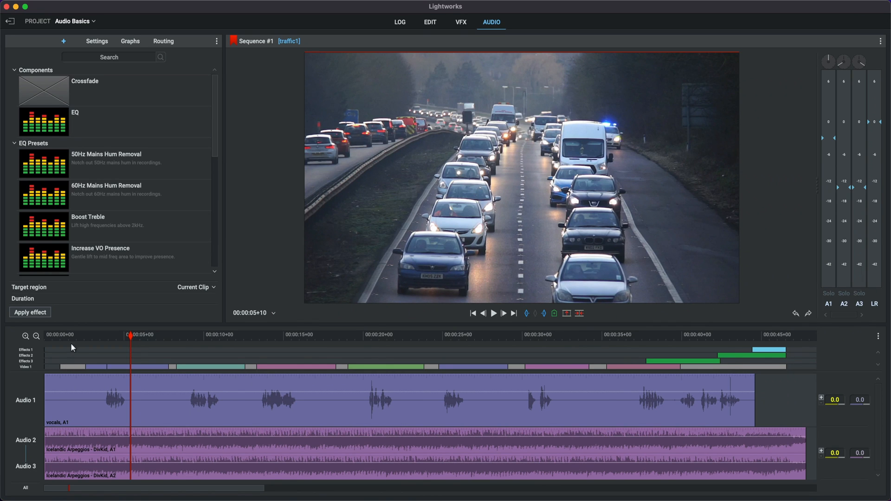
left_click_drag(129, 336, 83, 336)
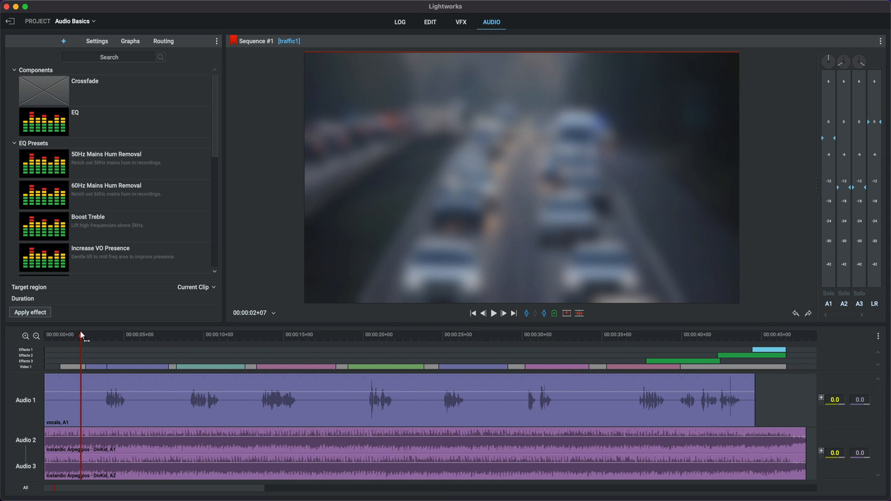
left_click(493, 313)
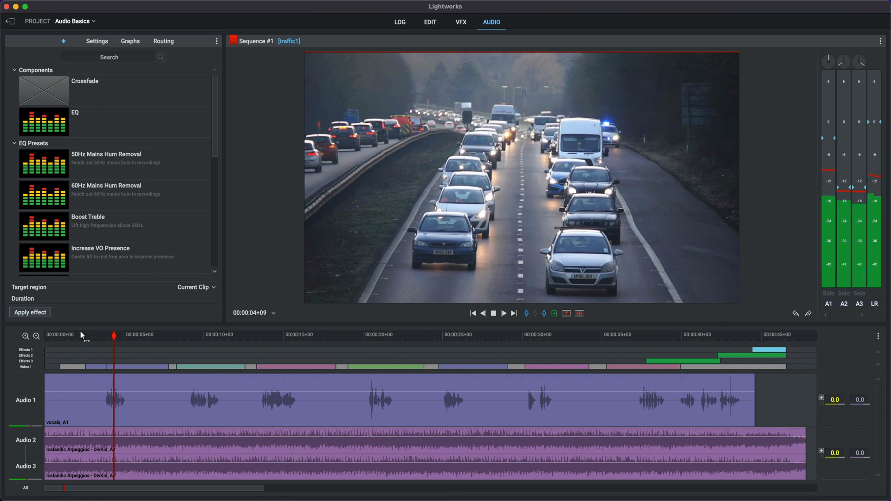
left_click(503, 313)
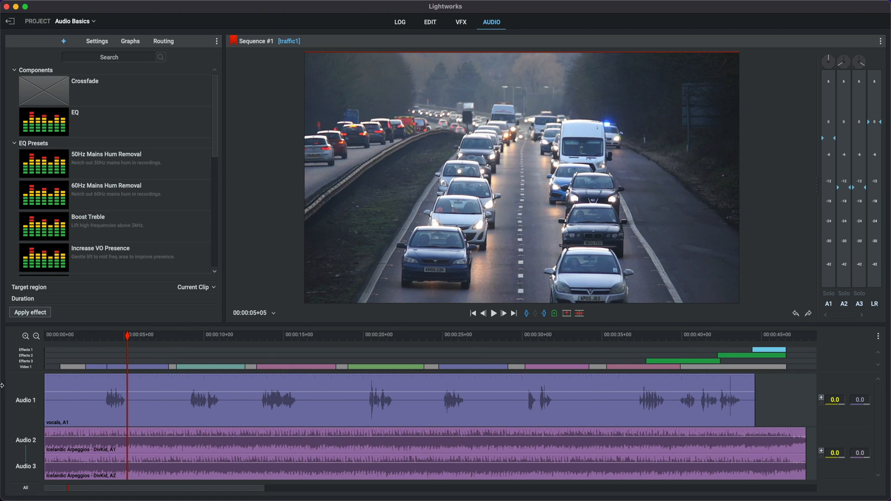
mouse_move(40, 445)
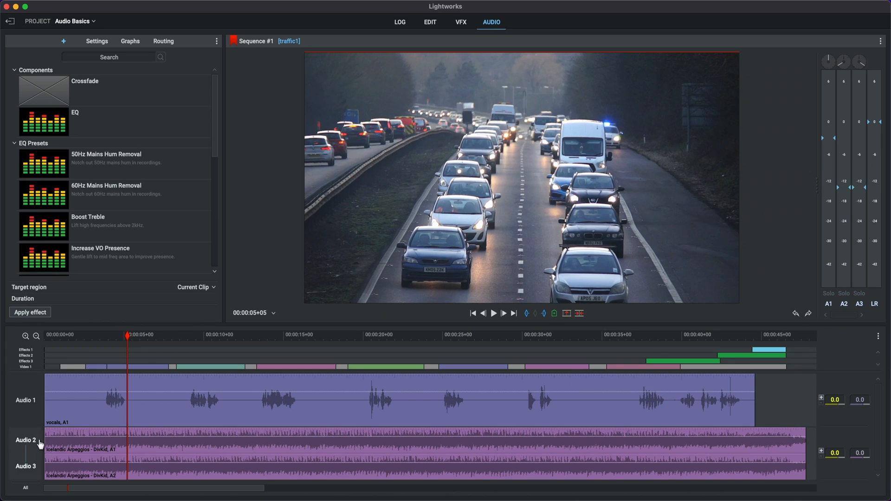
mouse_move(53, 342)
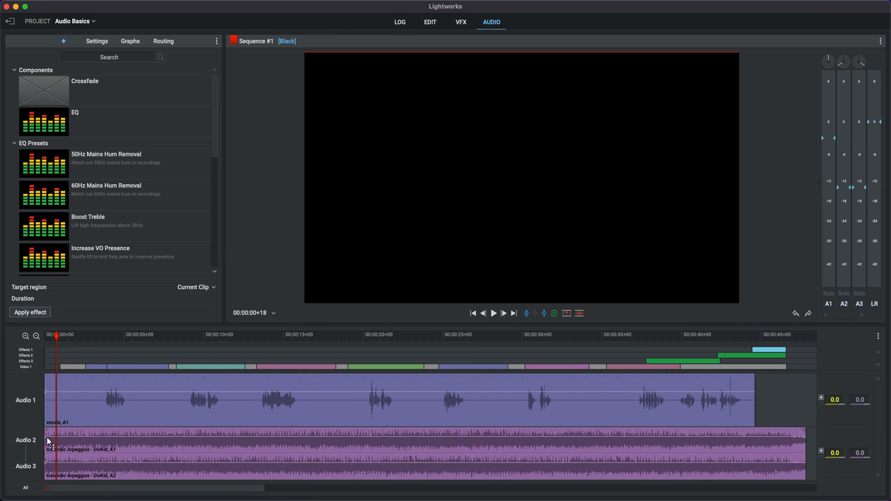
- Zoom into the opening seconds and drag the music track level down to about -9 dB
left_click(26, 336)
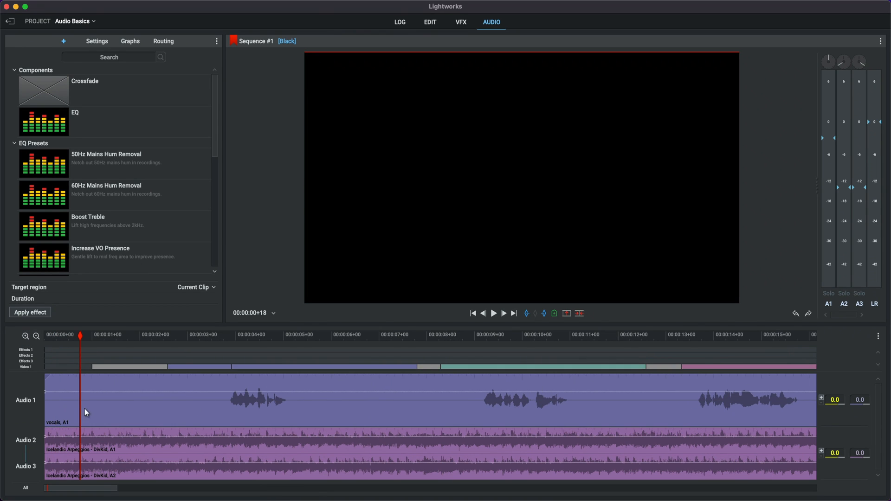
mouse_move(103, 438)
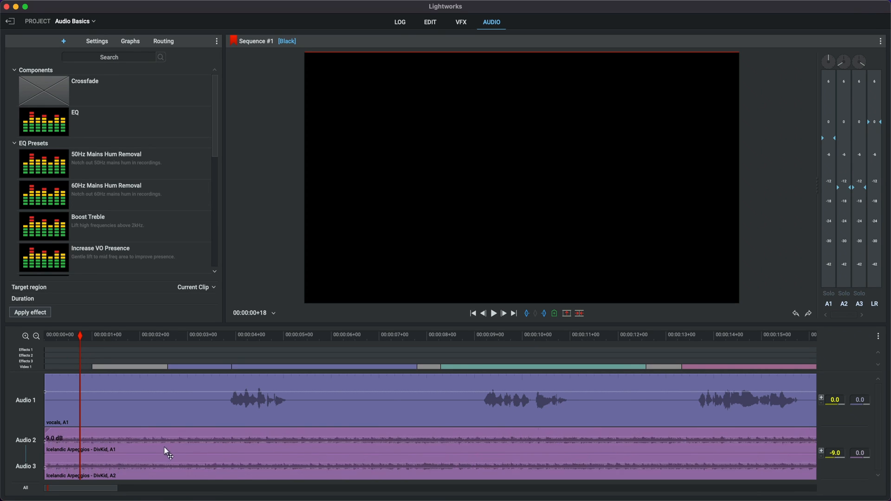
left_click_drag(167, 453, 166, 434)
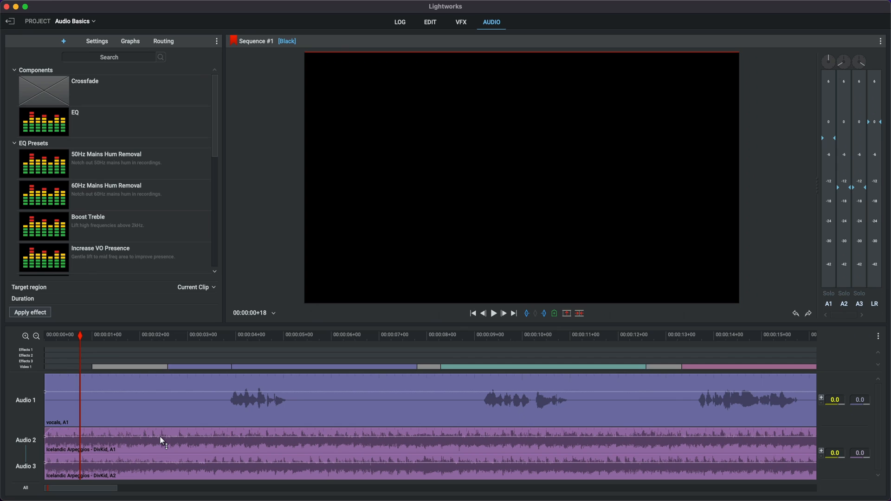
mouse_move(123, 449)
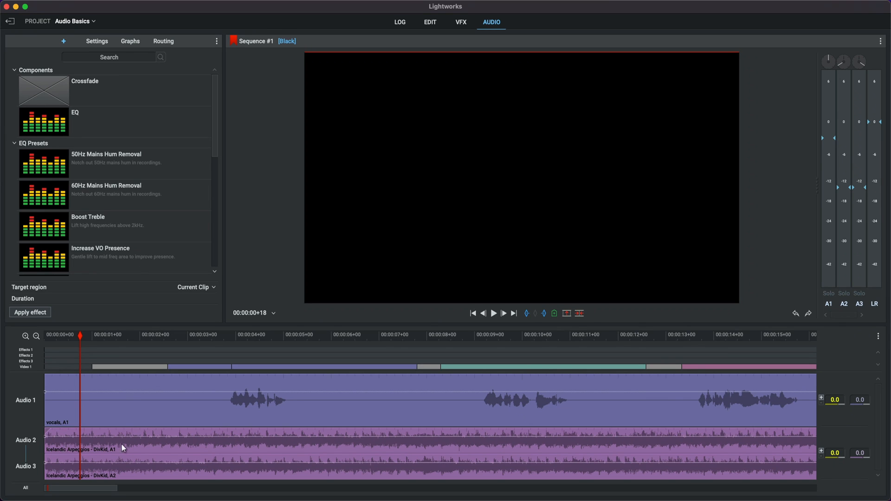
mouse_move(853, 190)
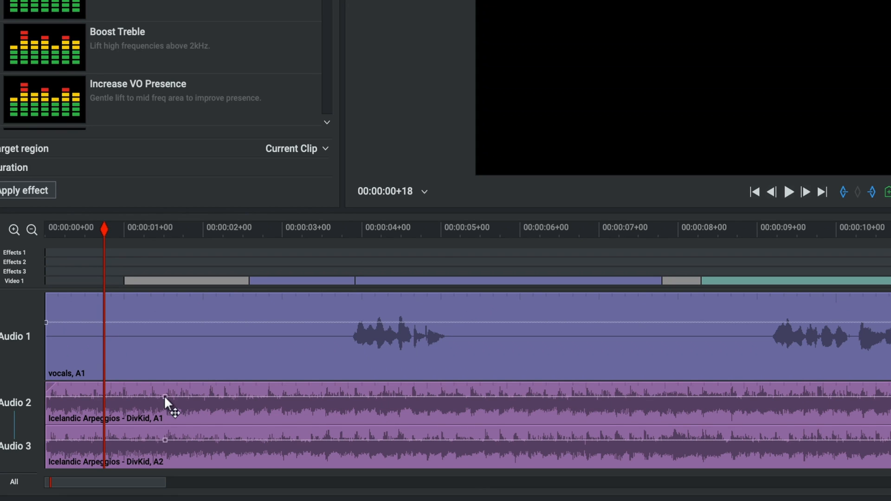
mouse_move(145, 410)
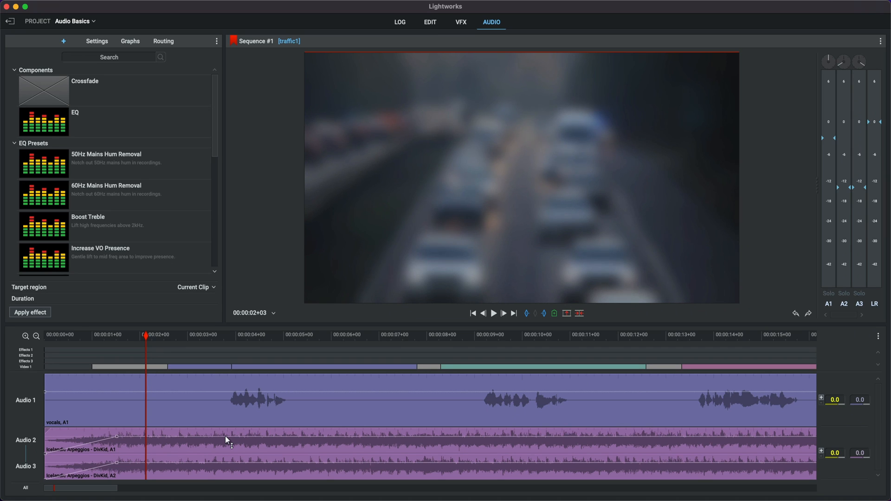
mouse_move(233, 443)
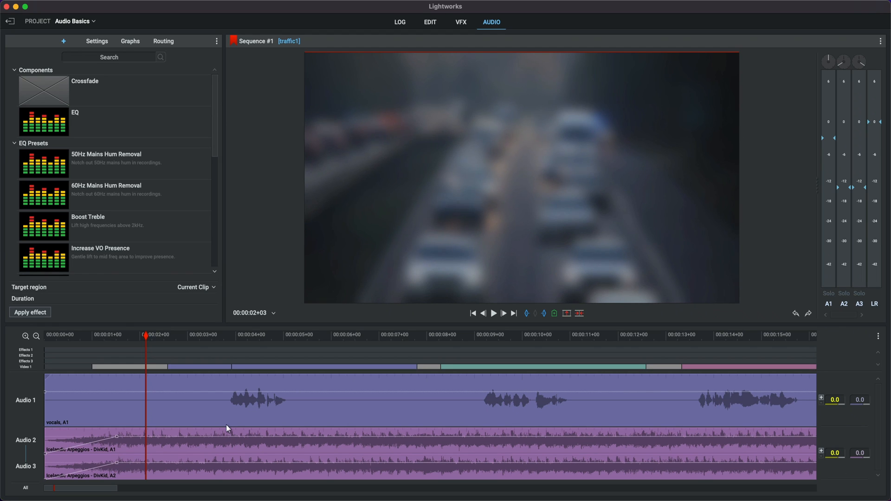
mouse_move(233, 432)
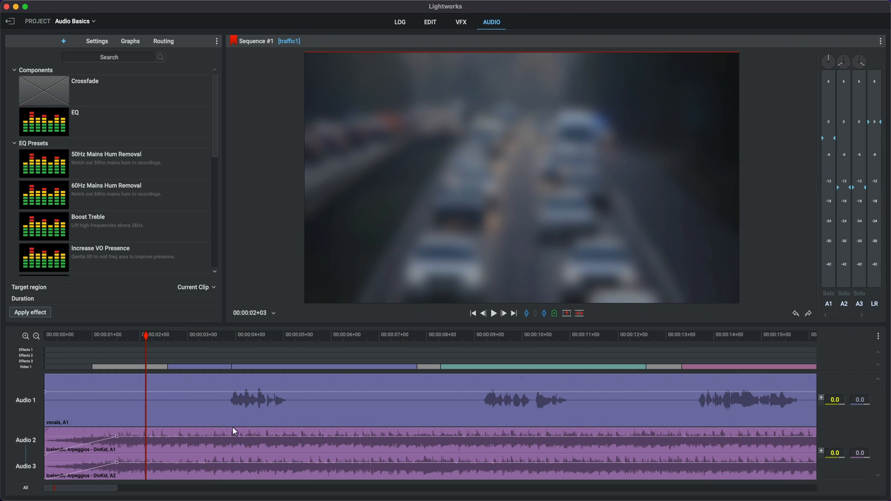
mouse_move(232, 434)
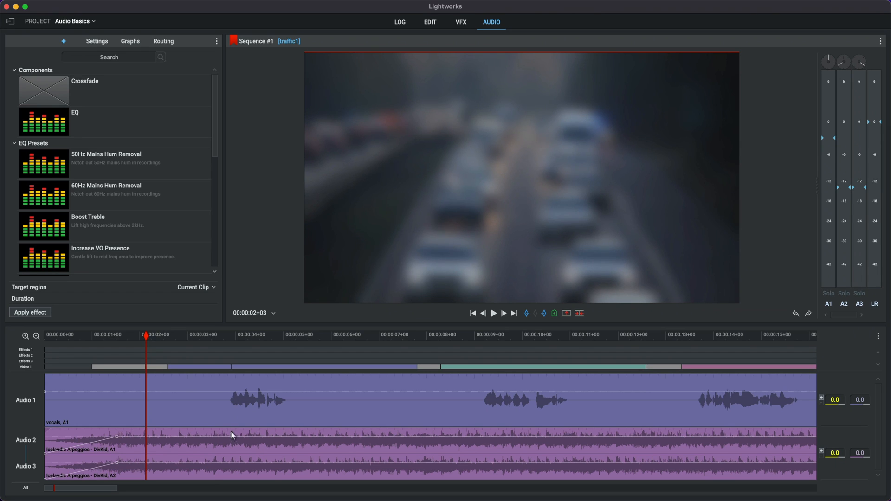
mouse_move(277, 440)
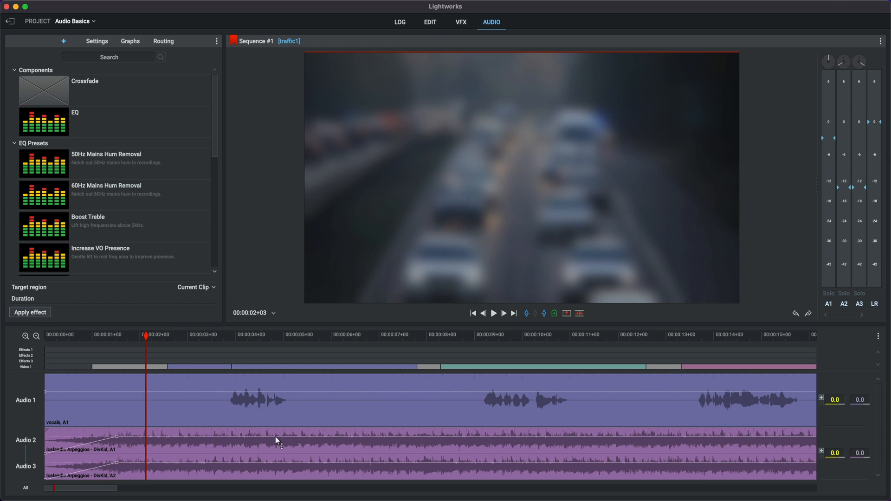
mouse_move(232, 382)
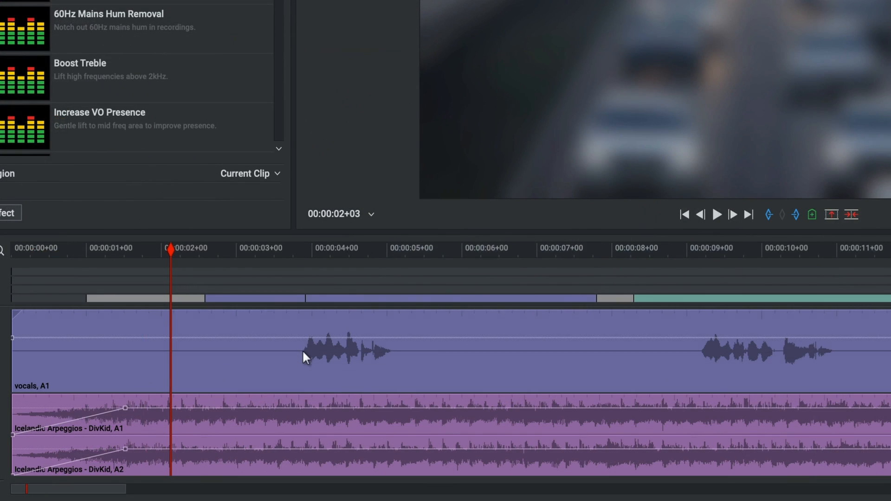
mouse_move(306, 406)
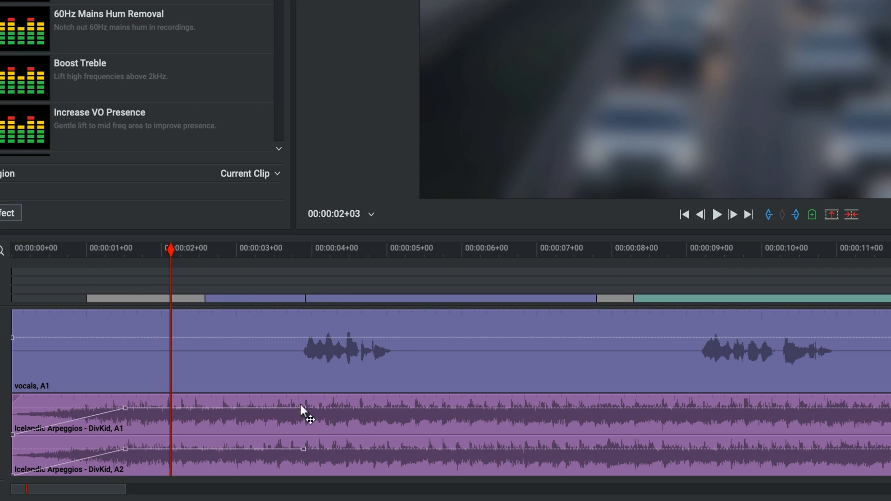
mouse_move(279, 413)
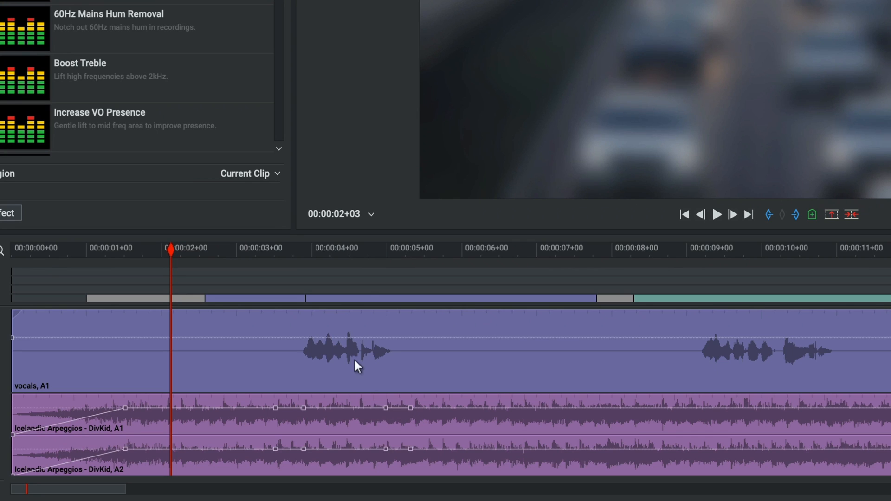
mouse_move(247, 400)
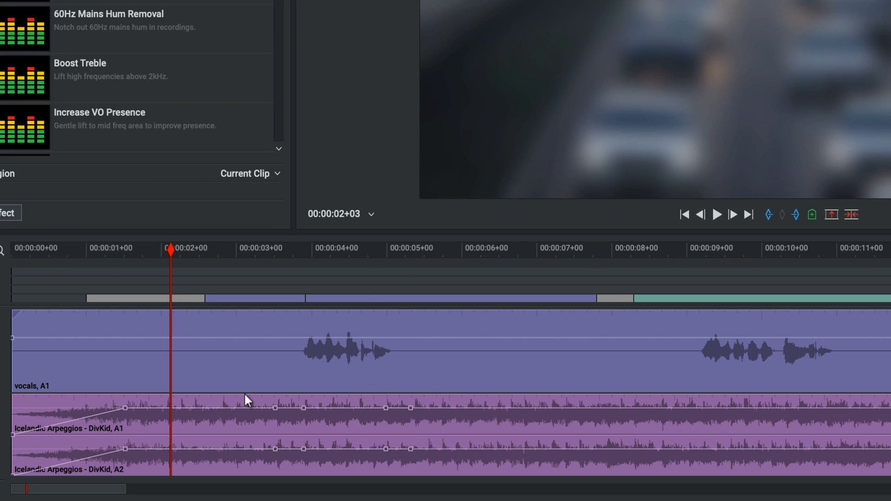
mouse_move(351, 413)
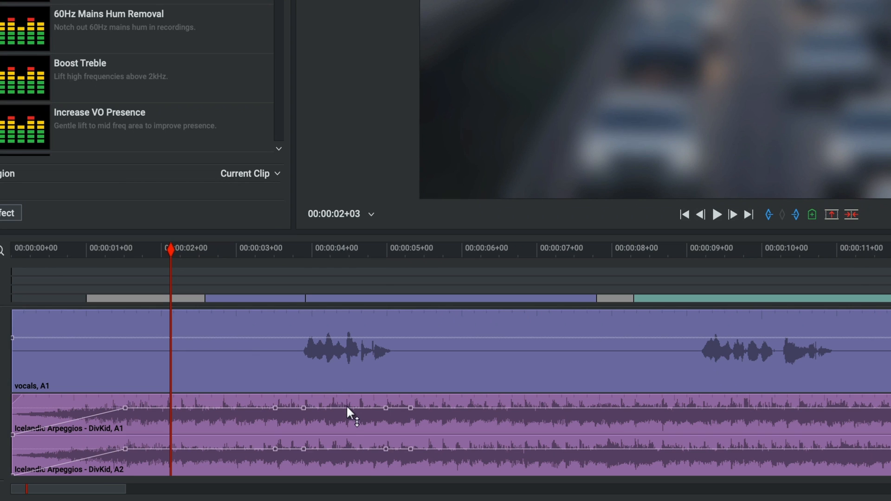
- Drag the music level between the first-phrase keyframes down to about -17.7 dB
left_click_drag(349, 410, 352, 423)
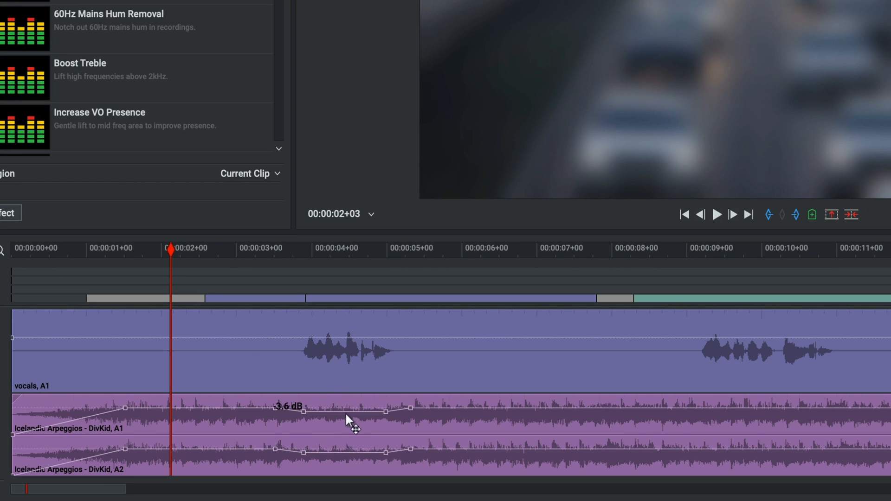
left_click_drag(350, 411, 350, 435)
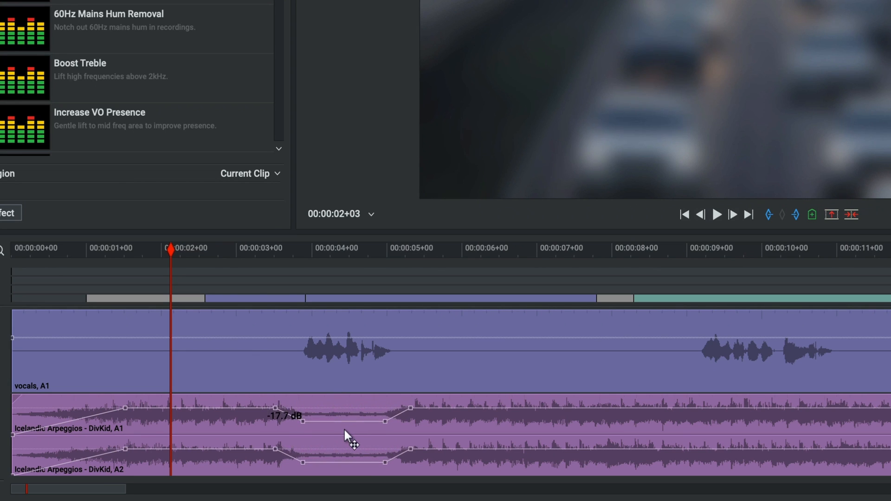
left_click_drag(349, 423, 348, 415)
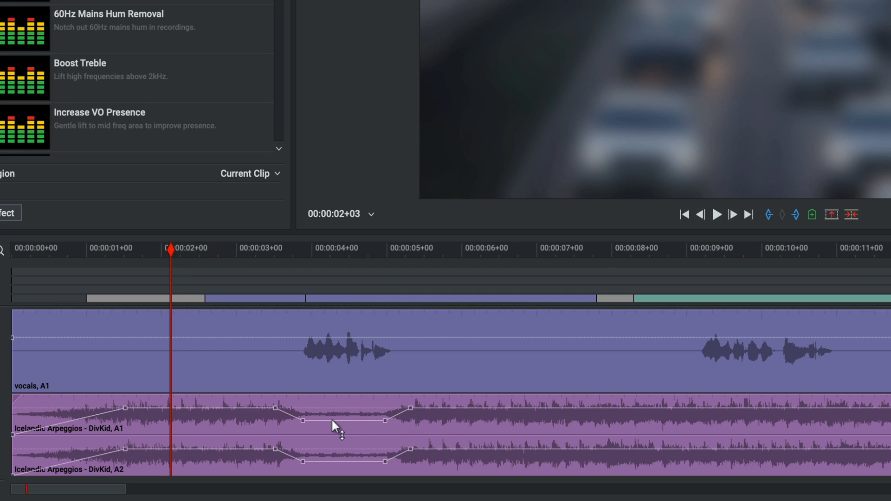
left_click_drag(172, 250, 178, 253)
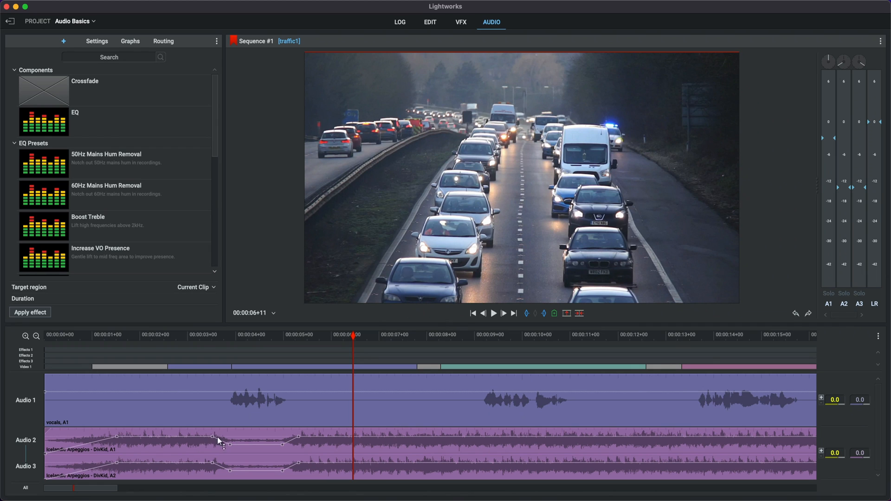
mouse_move(283, 413)
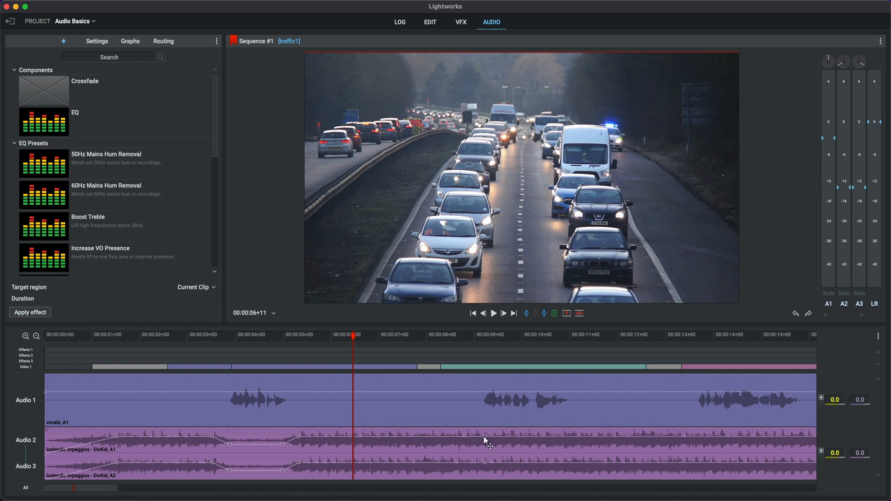
mouse_move(470, 441)
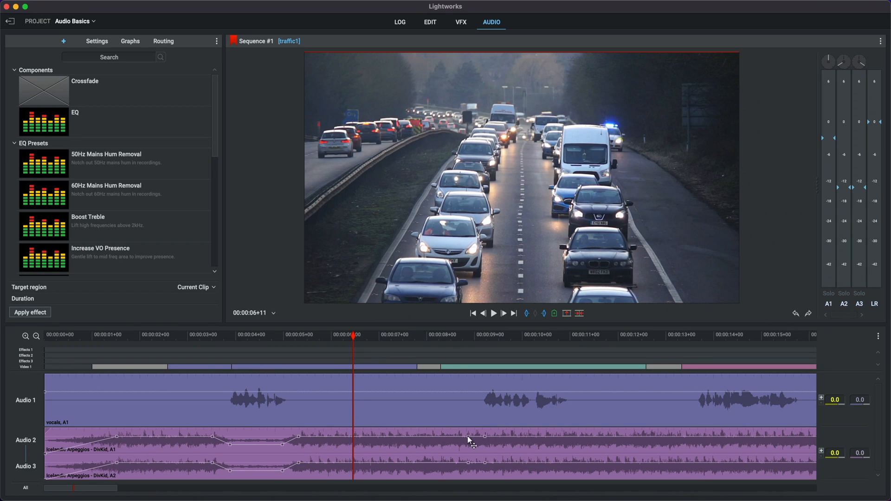
mouse_move(559, 404)
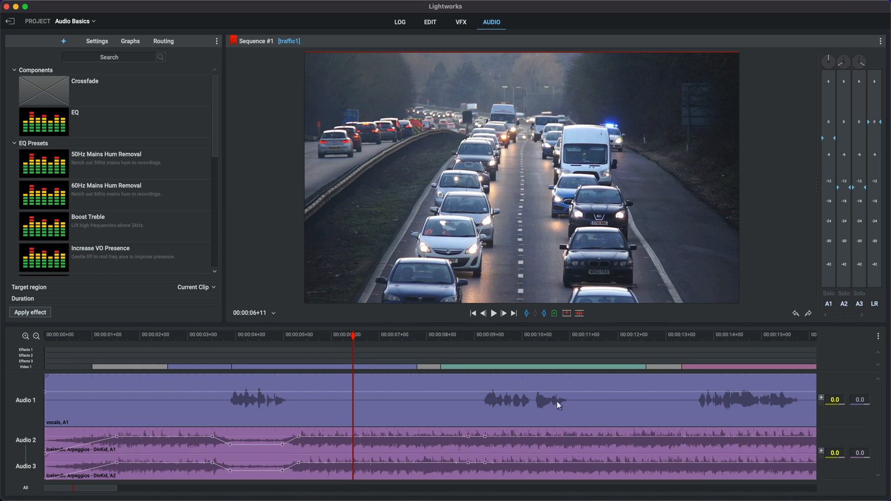
mouse_move(565, 400)
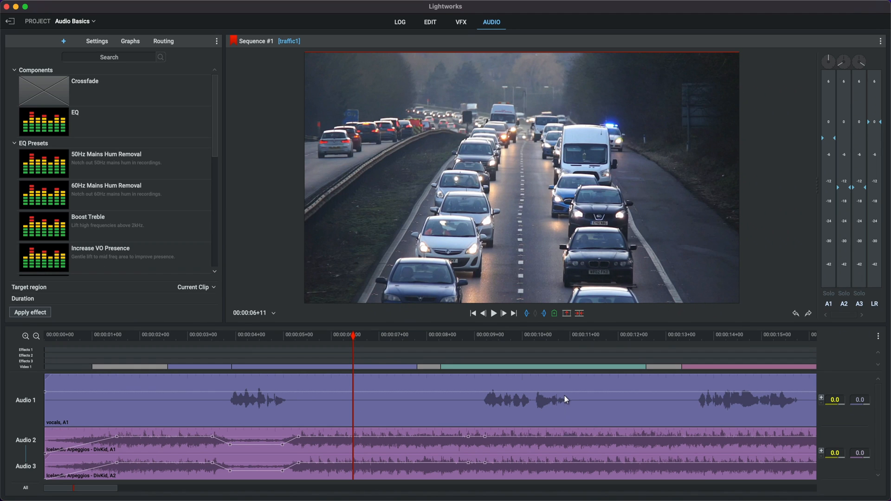
mouse_move(566, 424)
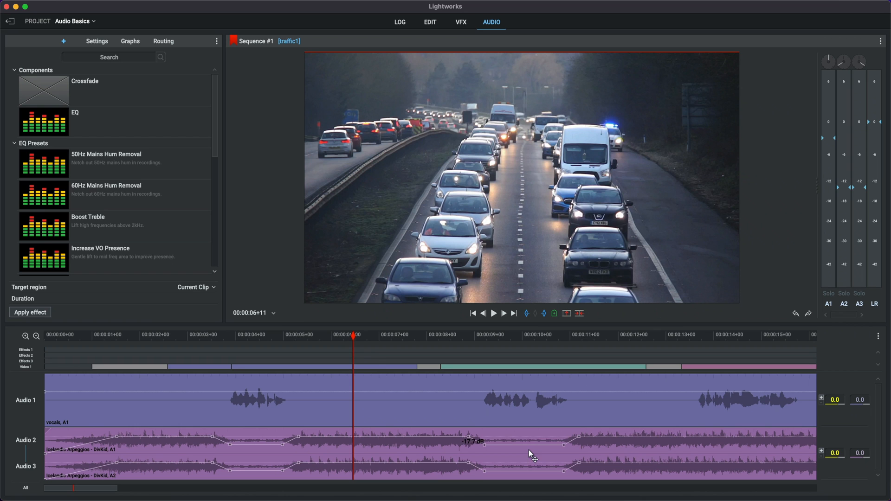
- Play back the second ducked section to listen, then stop playback
left_click(493, 313)
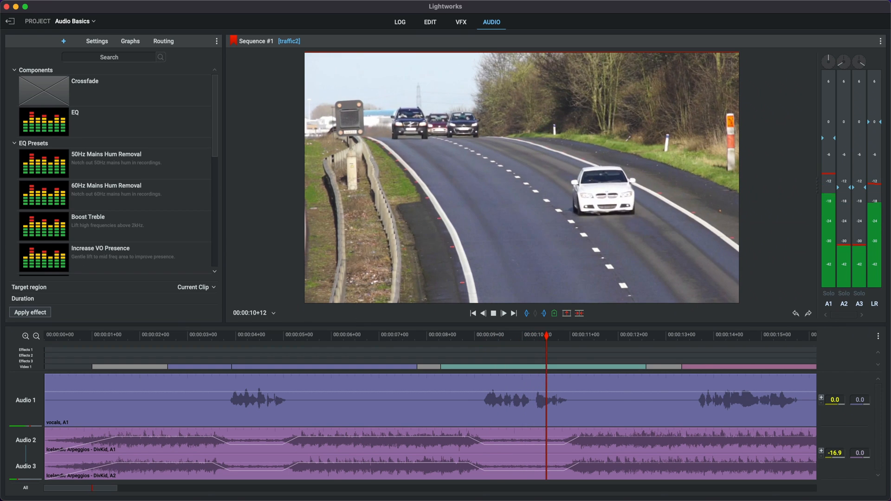
left_click(493, 313)
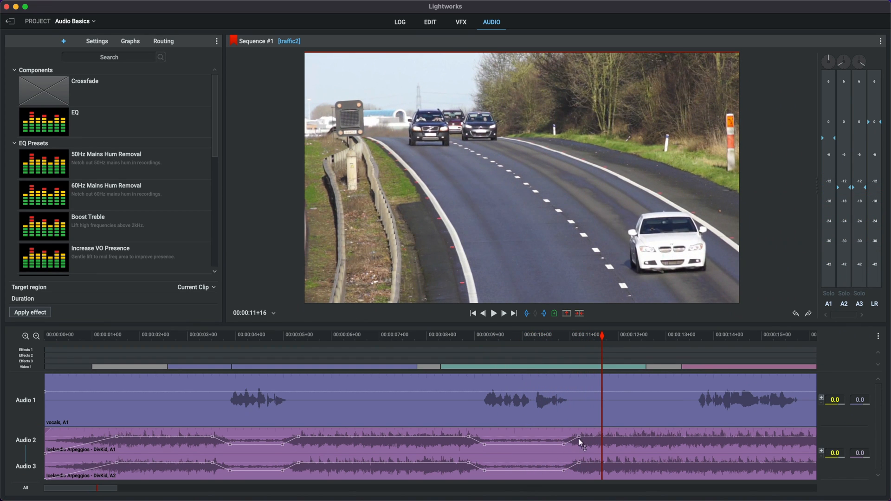
mouse_move(594, 436)
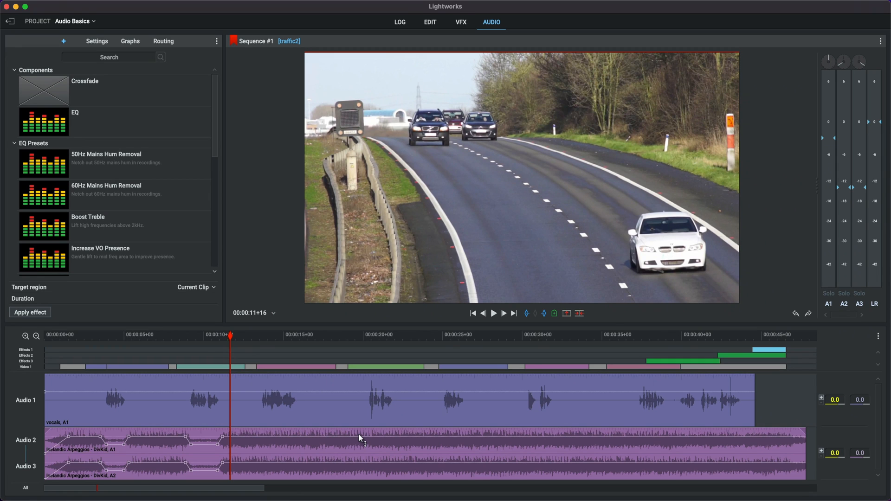
mouse_move(265, 364)
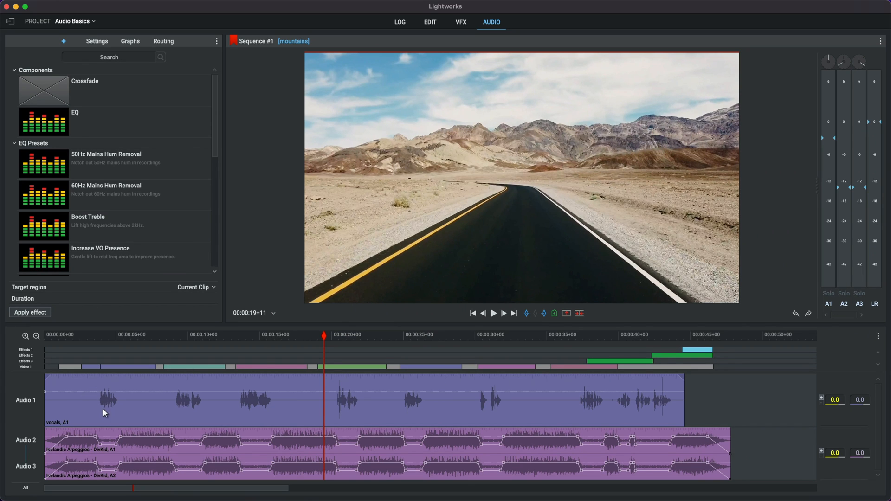
mouse_move(196, 399)
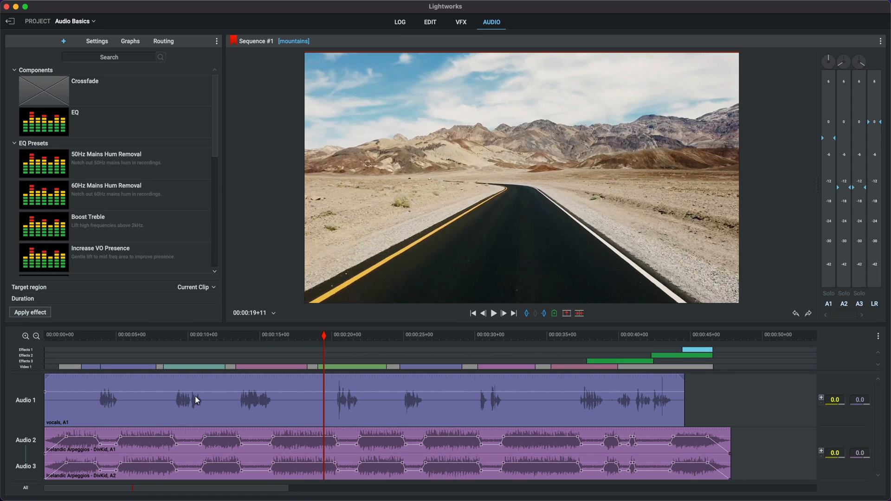
mouse_move(117, 433)
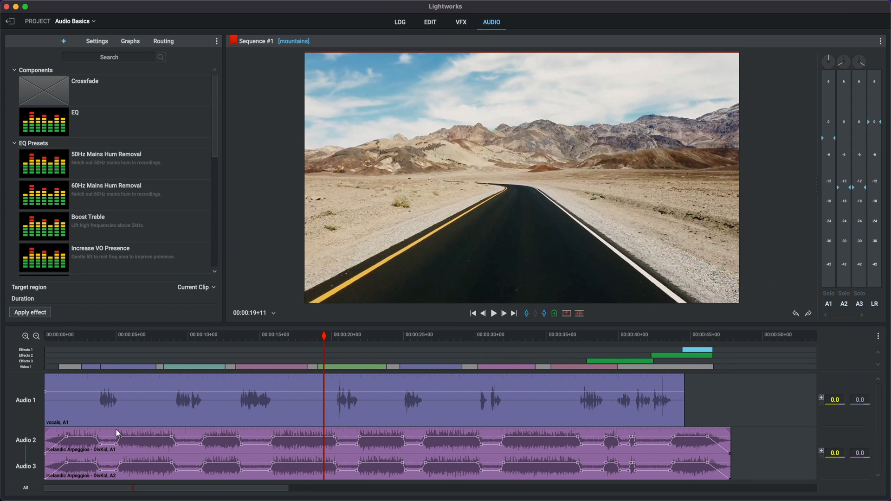
mouse_move(335, 431)
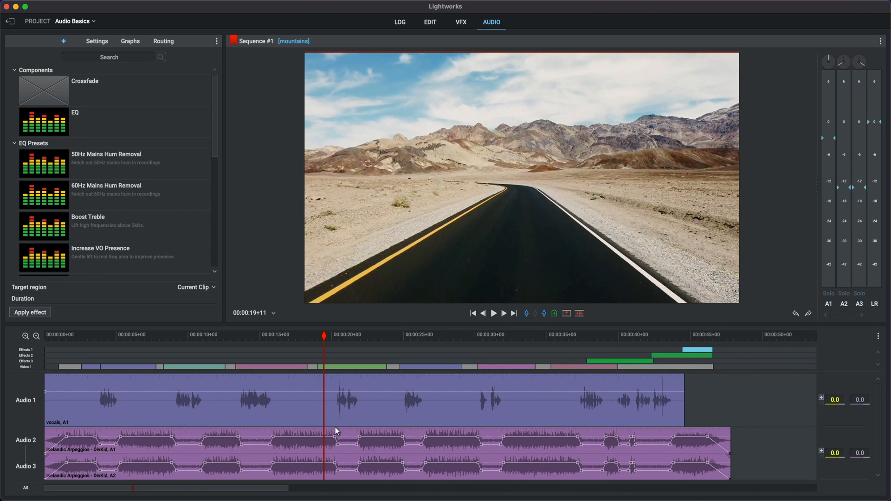
mouse_move(267, 427)
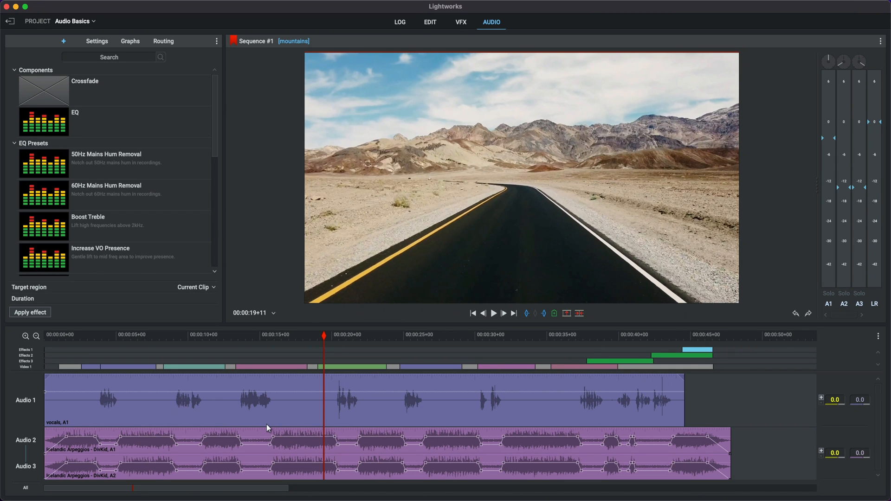
mouse_move(276, 432)
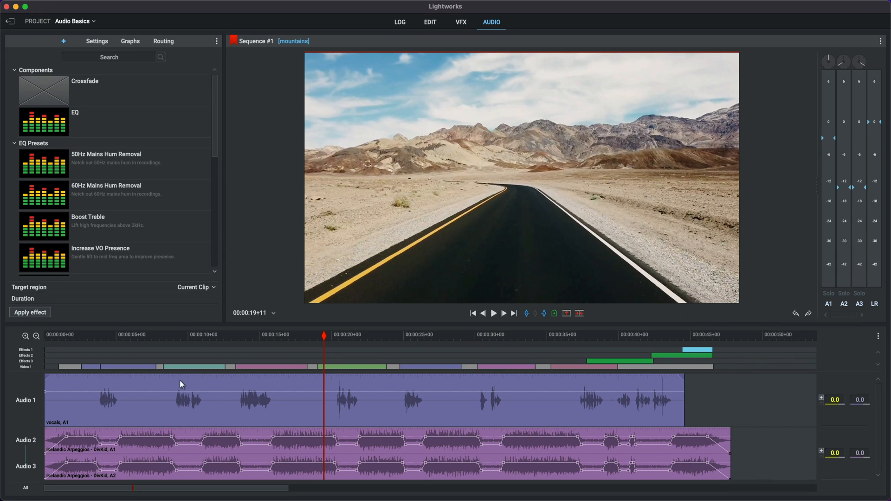
mouse_move(87, 355)
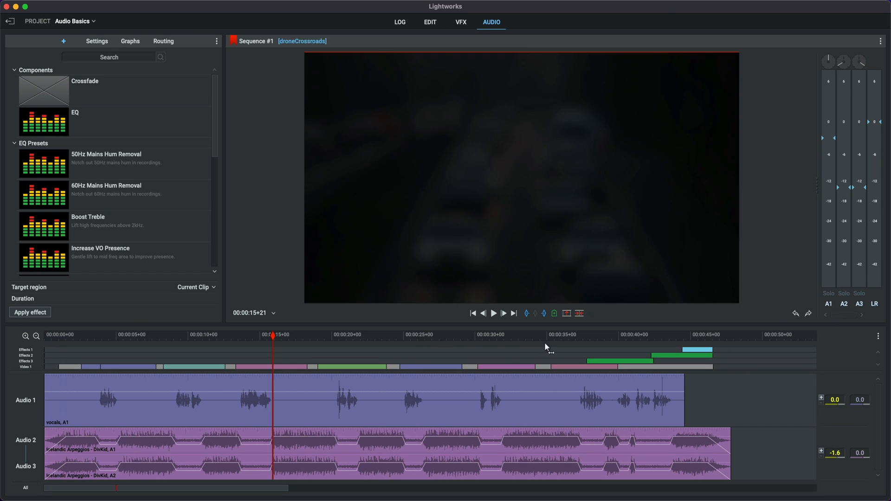
- Move about seven seconds into the sequence to review the music envelope dips
left_click(546, 334)
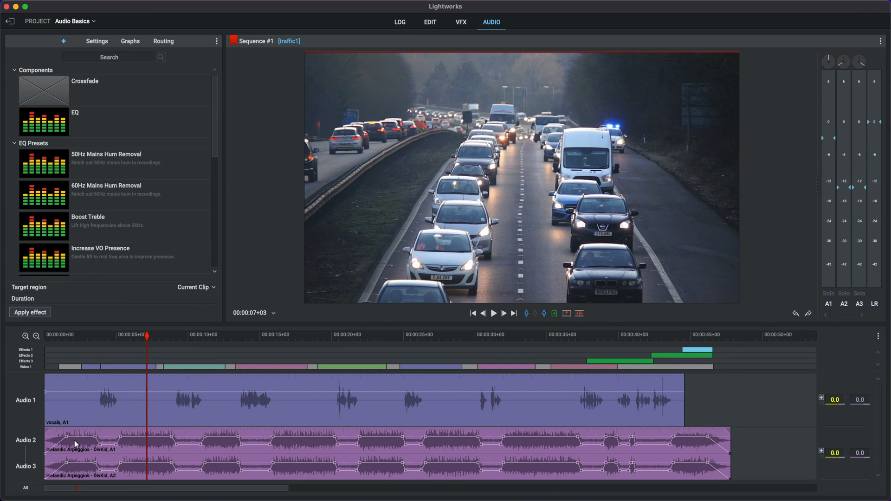
mouse_move(59, 455)
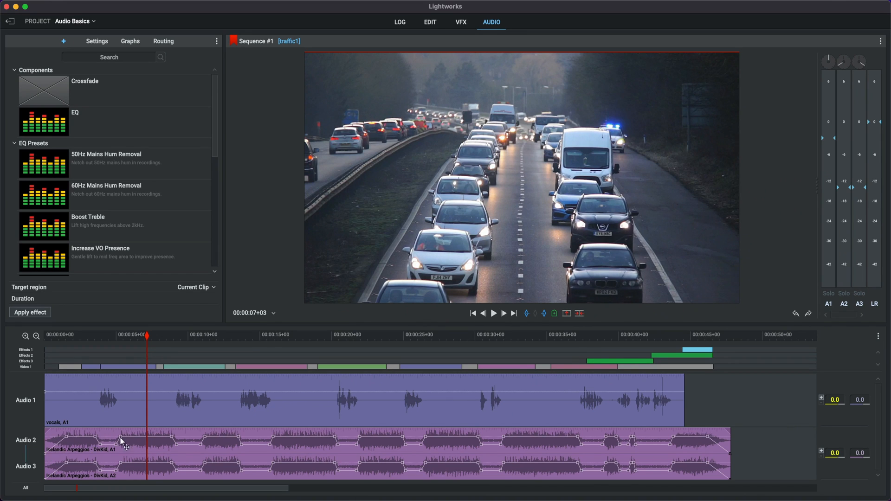
mouse_move(117, 416)
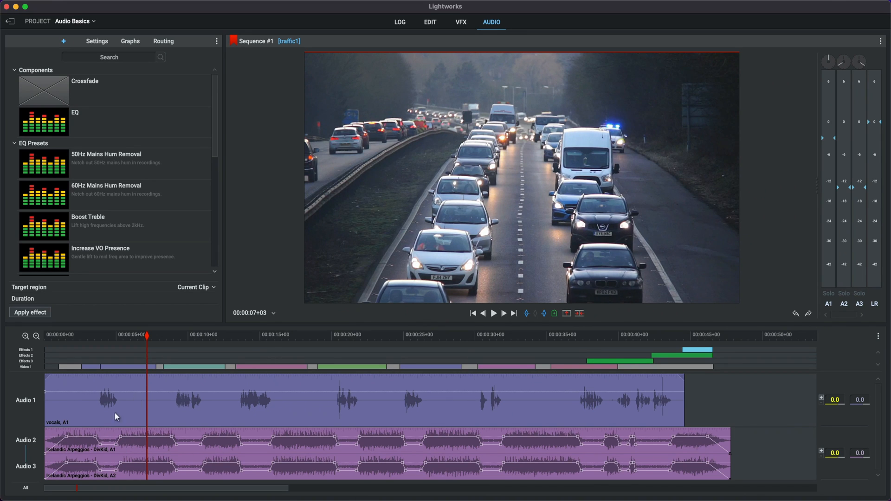
mouse_move(697, 445)
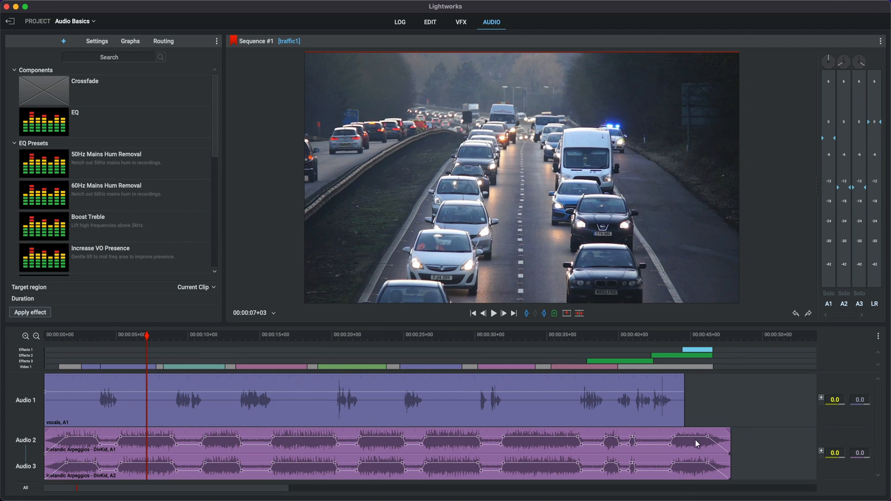
mouse_move(706, 385)
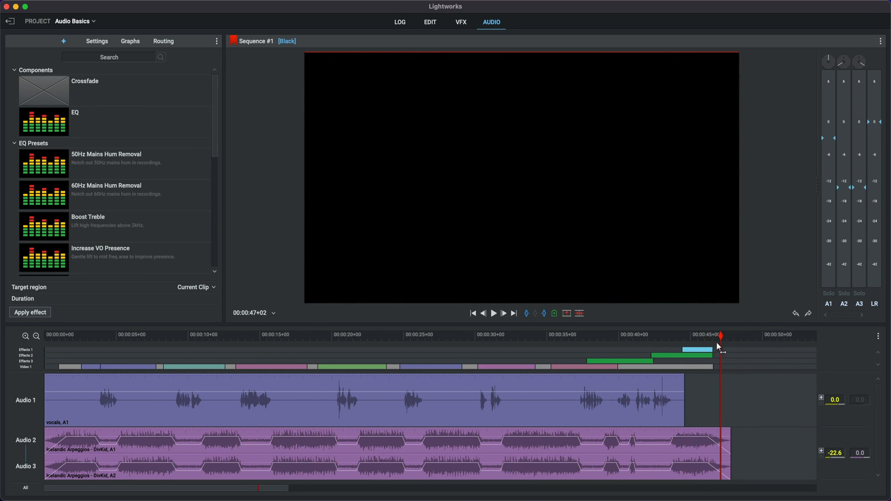
mouse_move(722, 348)
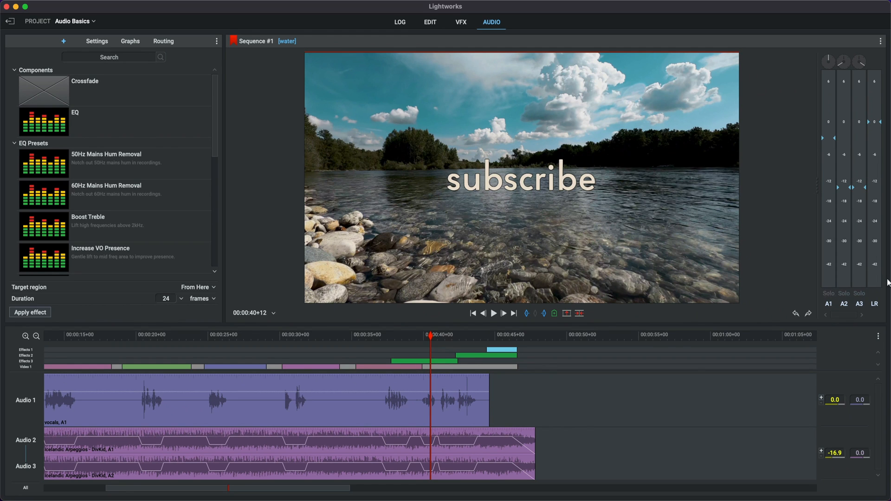
mouse_move(856, 333)
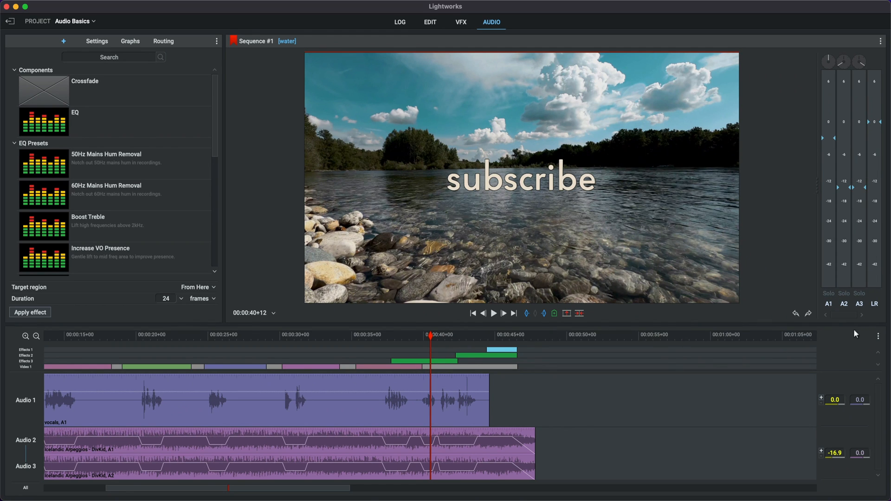
mouse_move(325, 348)
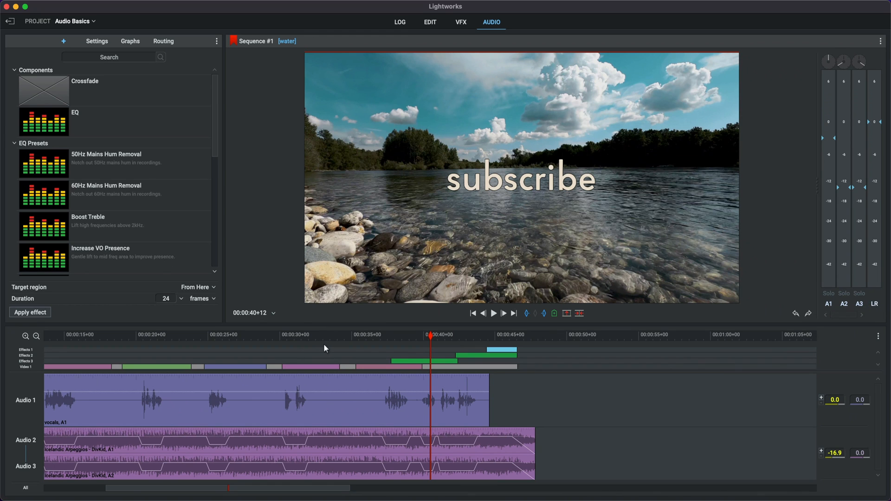
- Jump back to around 27 seconds into the sequence
left_click(240, 335)
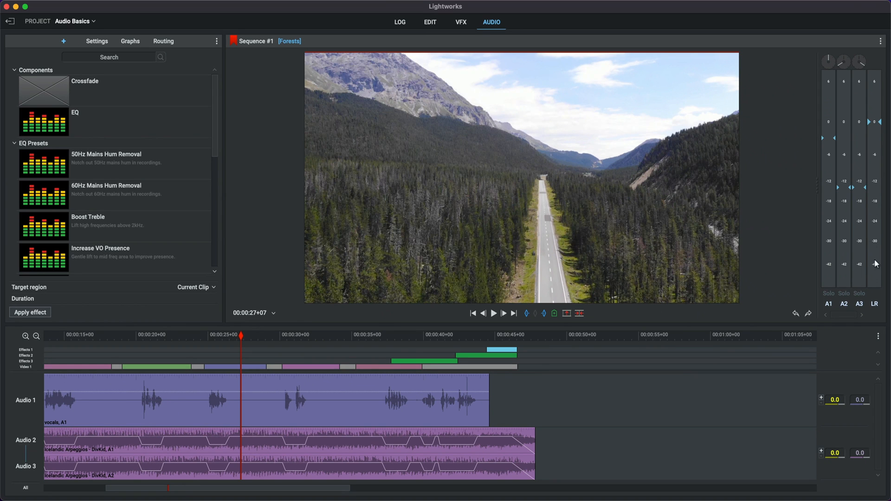
mouse_move(874, 126)
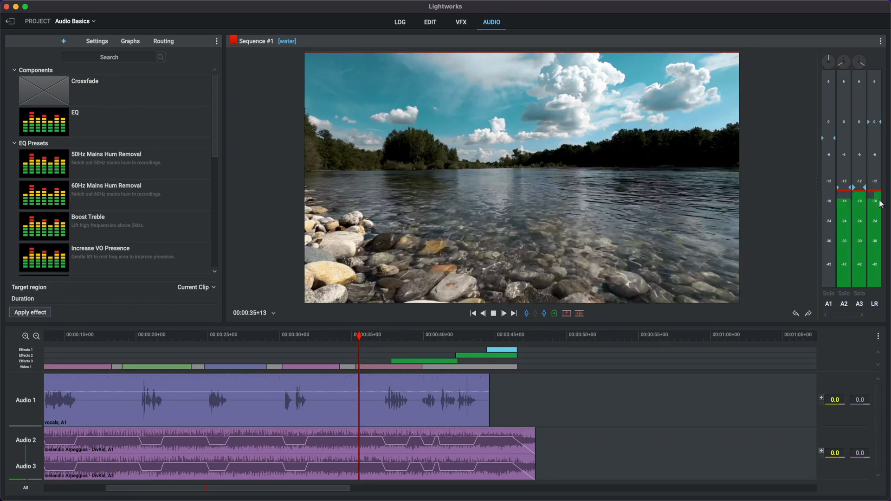
- Stop playback to check output levels, then toggle playback again
left_click(494, 313)
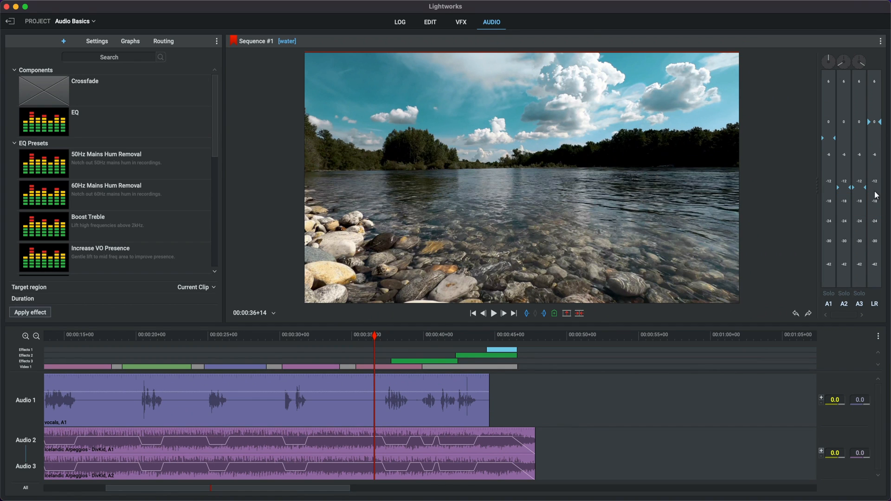
mouse_move(873, 186)
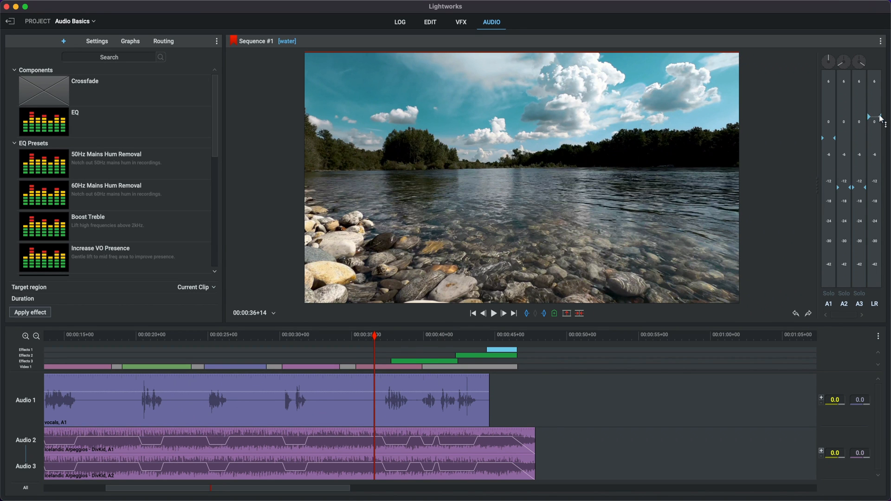
left_click(493, 313)
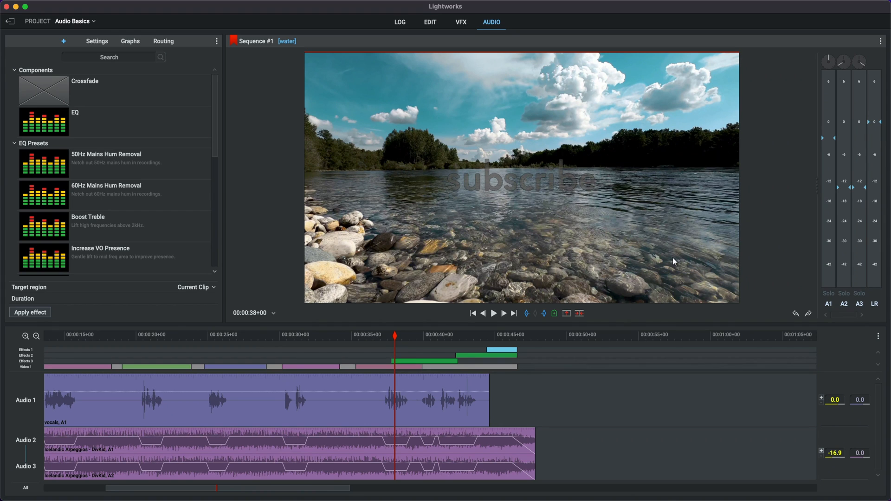
mouse_move(846, 205)
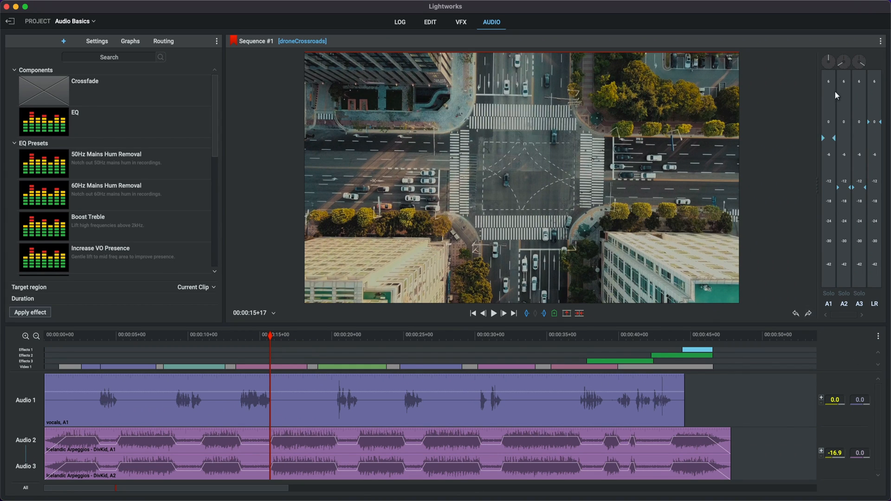
mouse_move(859, 304)
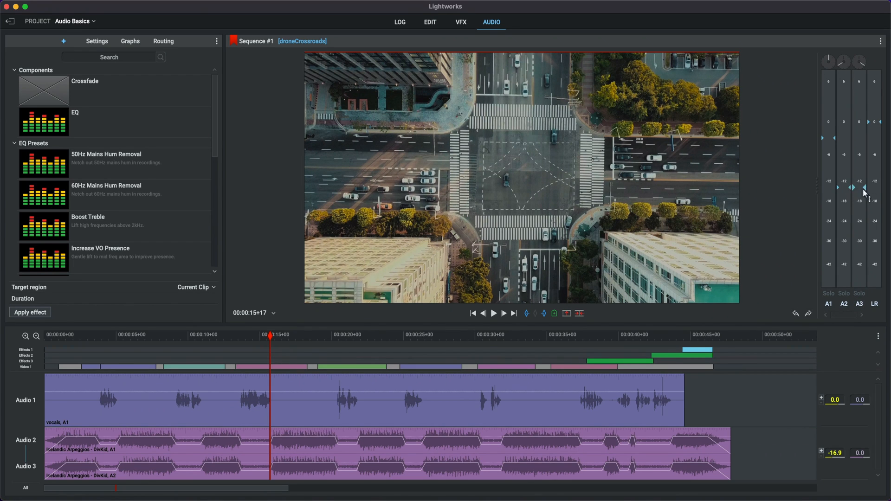
mouse_move(859, 197)
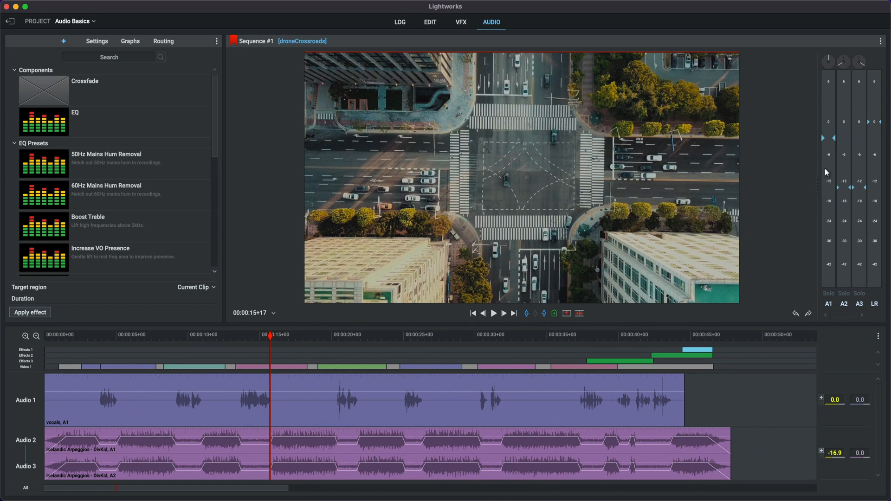
mouse_move(826, 167)
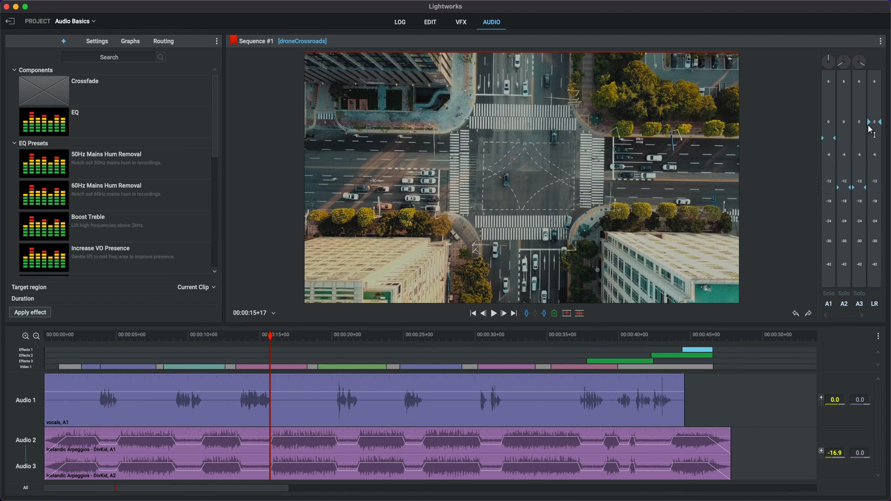
mouse_move(880, 113)
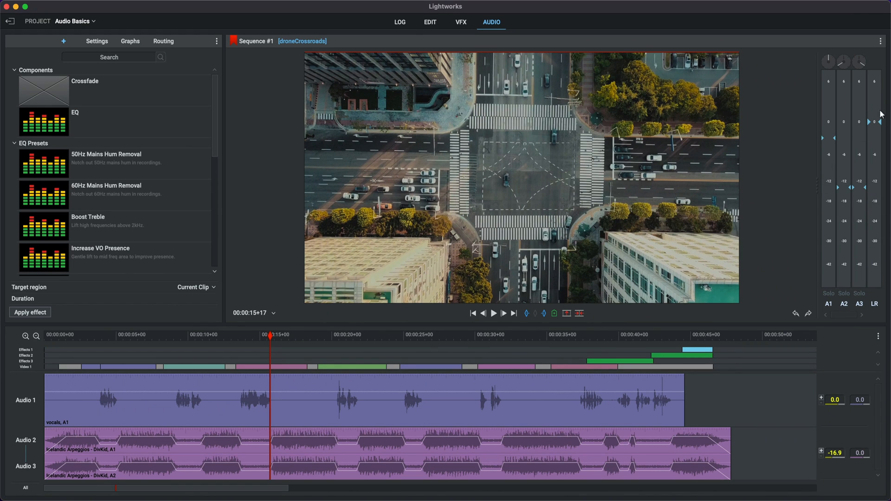
mouse_move(868, 193)
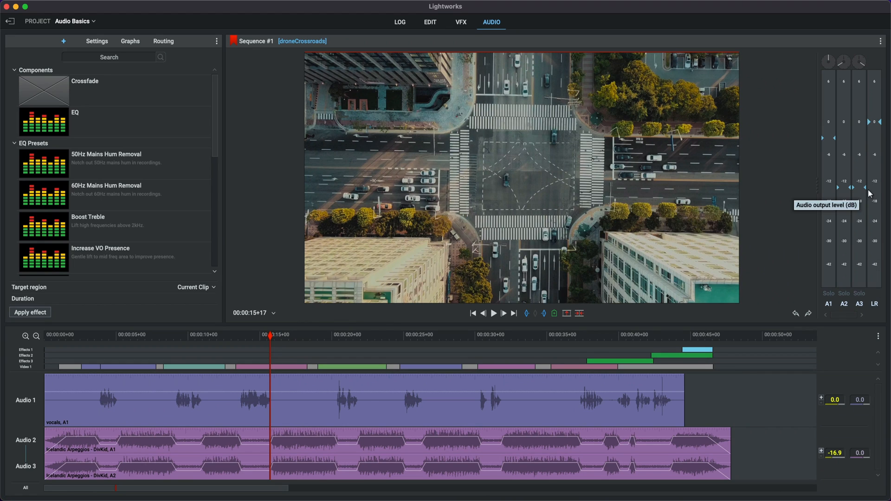
mouse_move(878, 130)
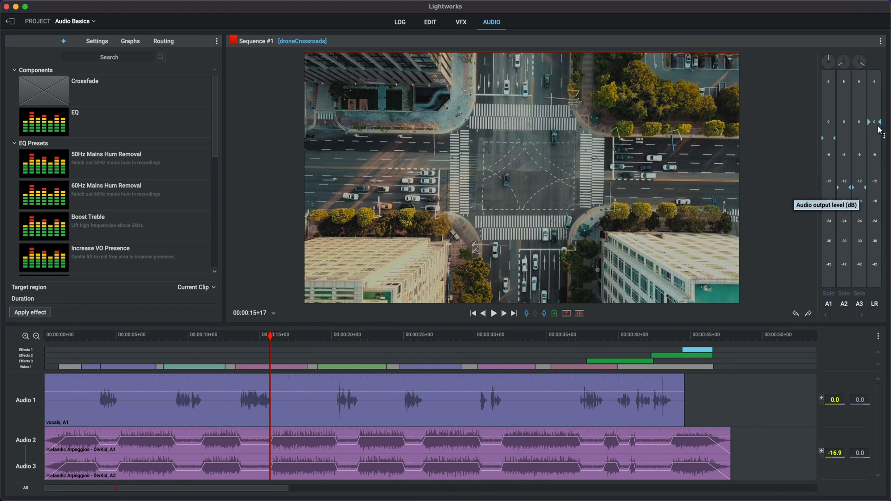
mouse_move(879, 129)
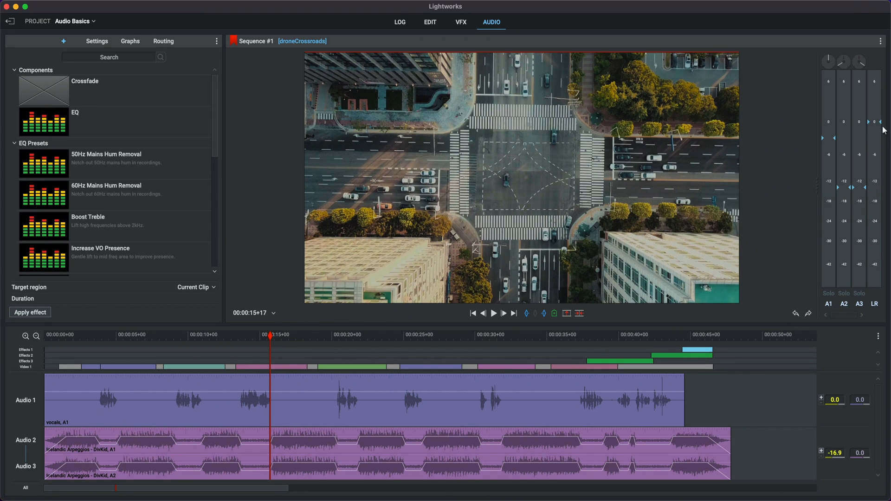
mouse_move(877, 128)
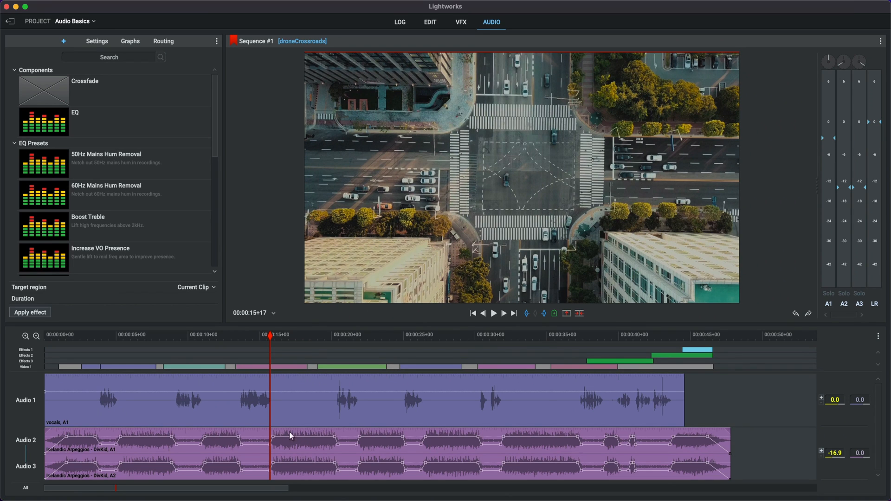
mouse_move(238, 412)
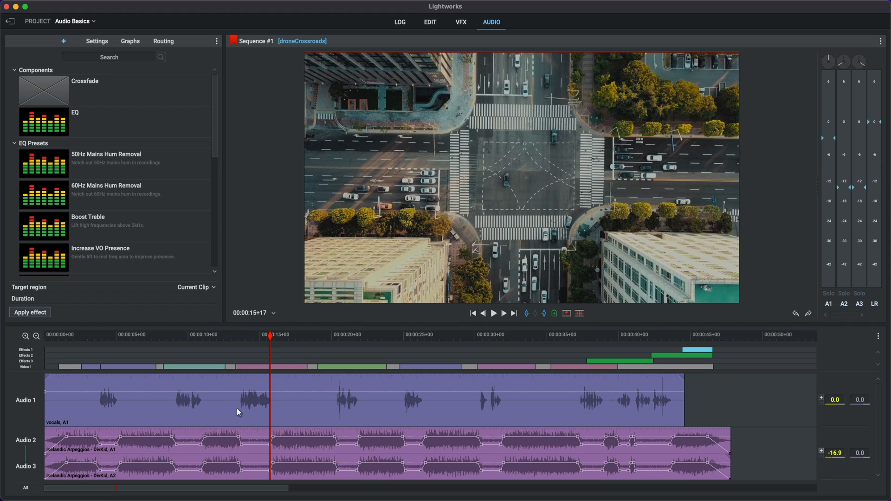
mouse_move(235, 419)
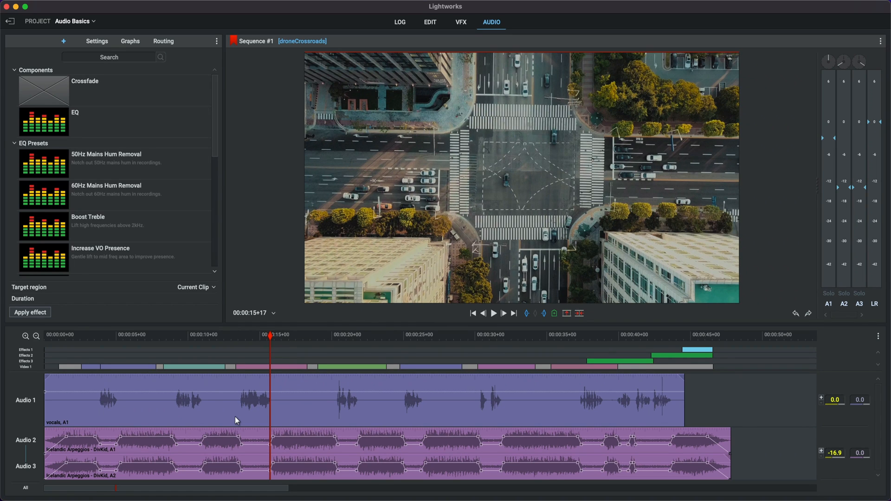
mouse_move(682, 298)
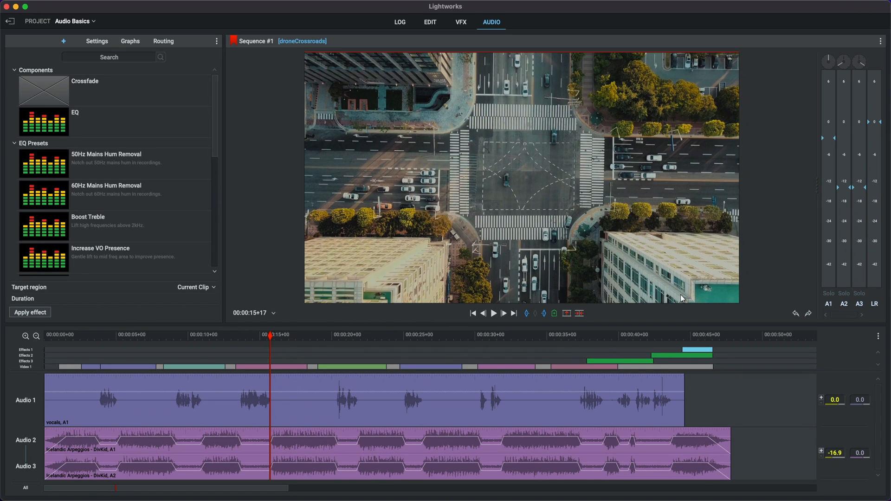
mouse_move(335, 356)
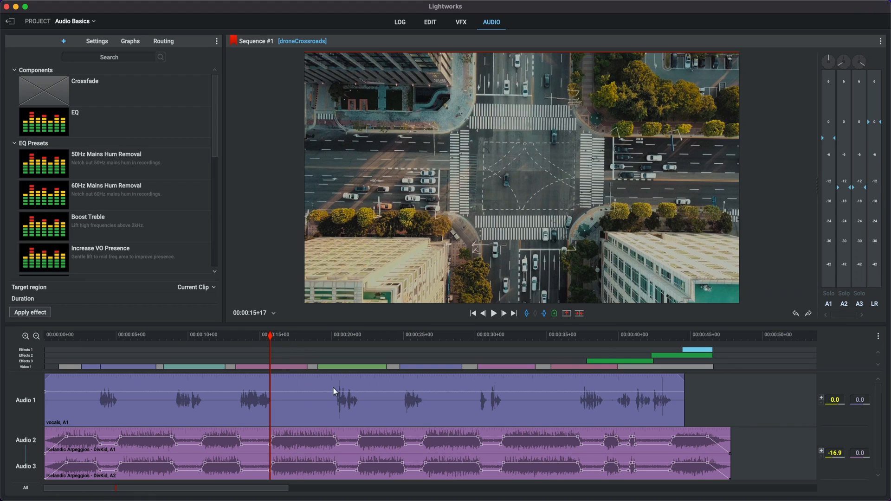
left_click_drag(271, 335, 287, 335)
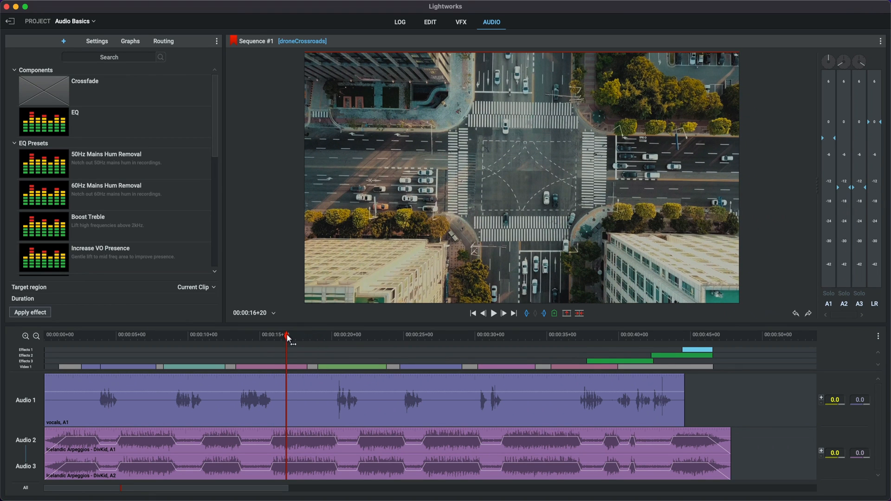